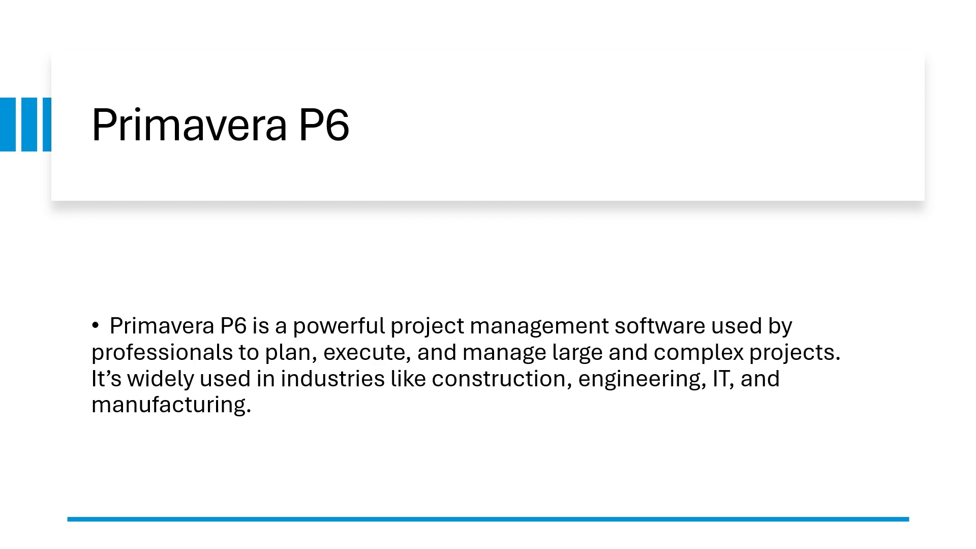
Step: Advance through the Primavera P6 and Key Benefits slides and end the slideshow
key("Right")
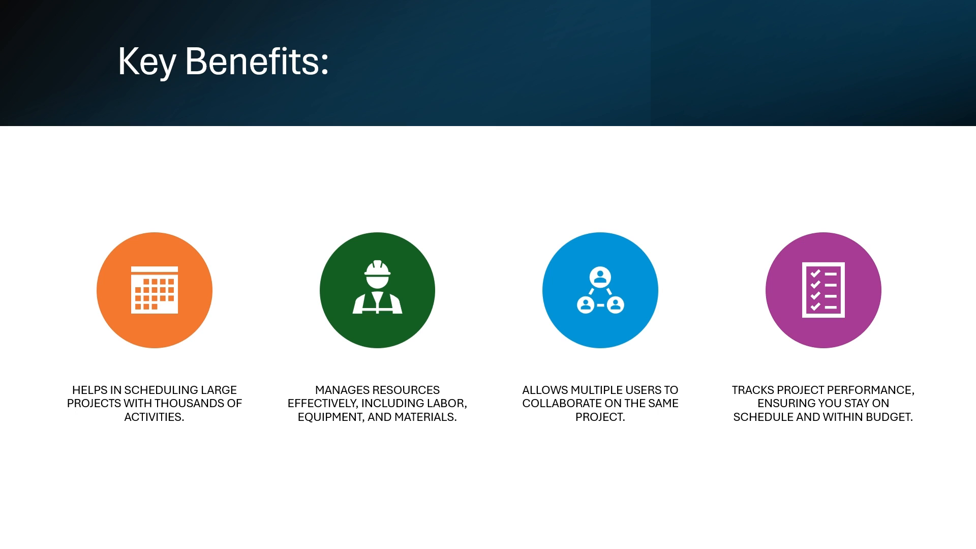
key("Right")
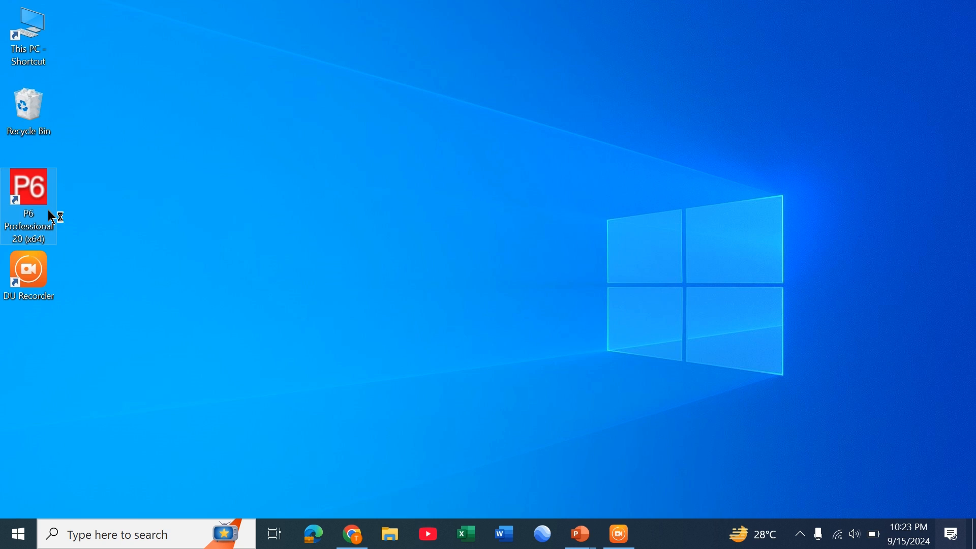
Step: Launch P6 Professional from the desktop and connect as ADMIN with its password
double_click(29, 193)
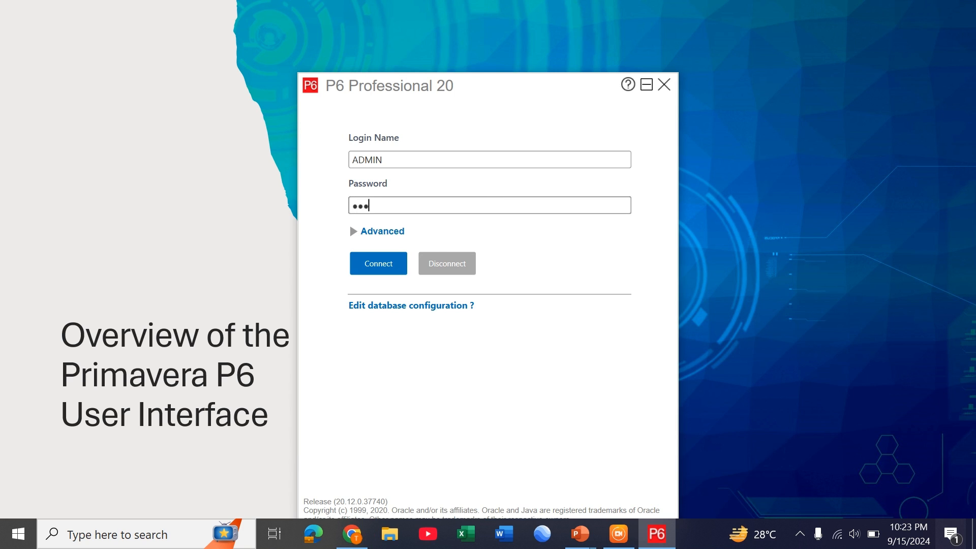
type("**")
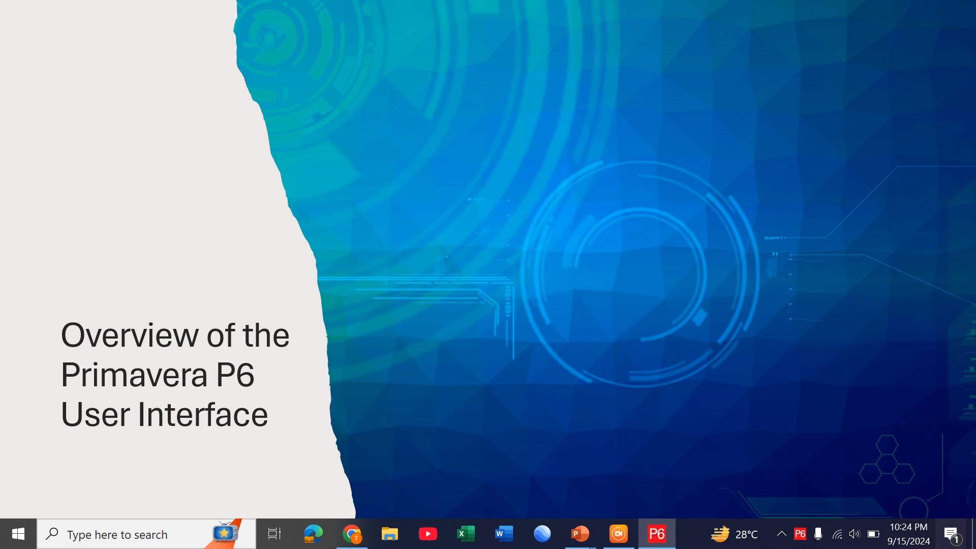
left_click(656, 534)
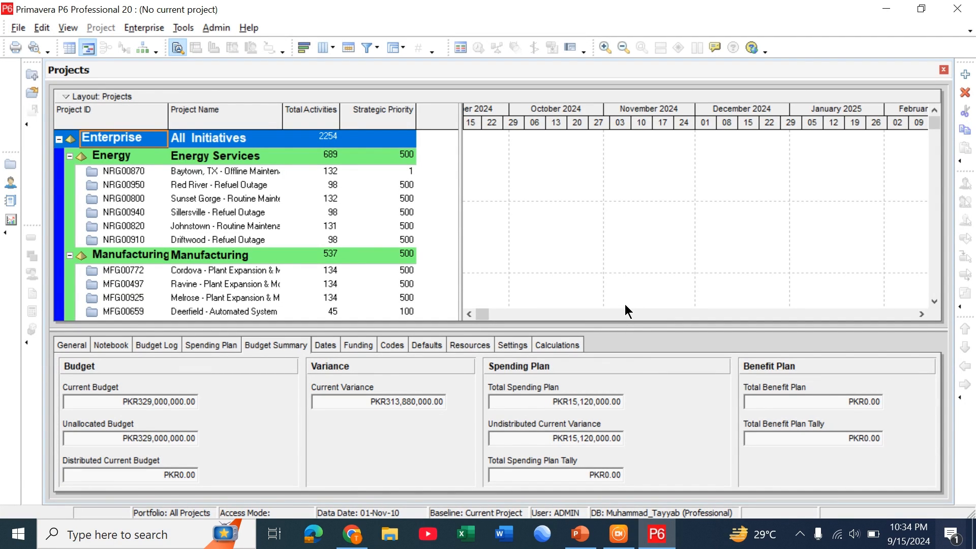
mouse_move(399, 183)
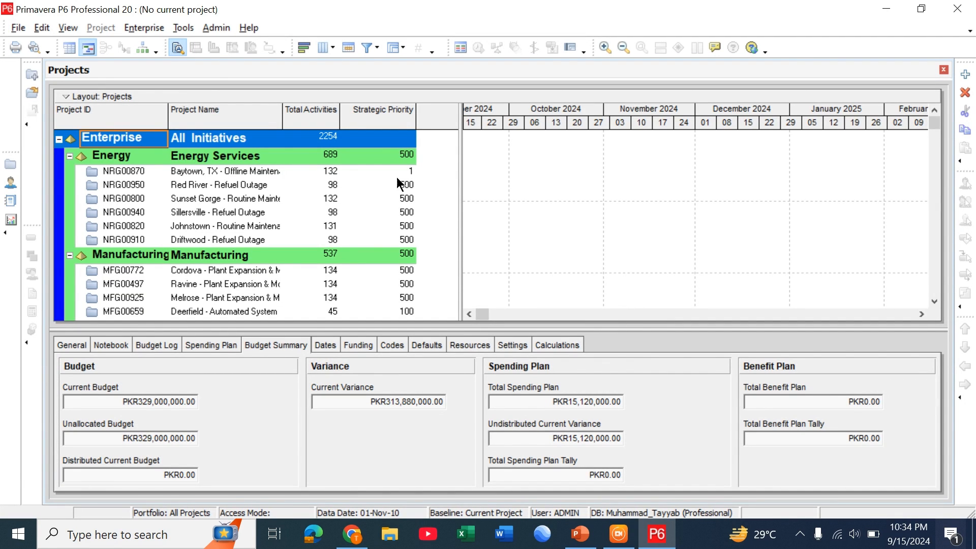
mouse_move(207, 38)
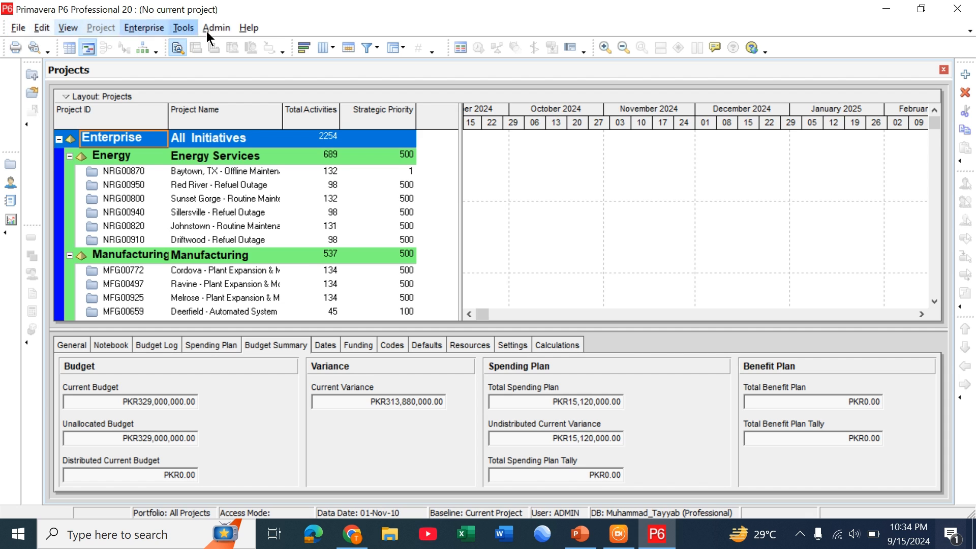
mouse_move(18, 28)
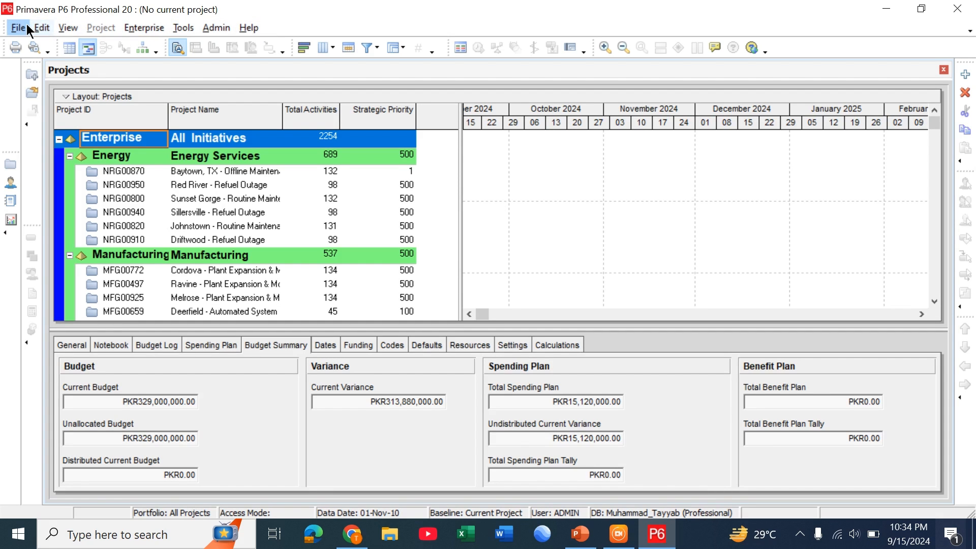
mouse_move(42, 28)
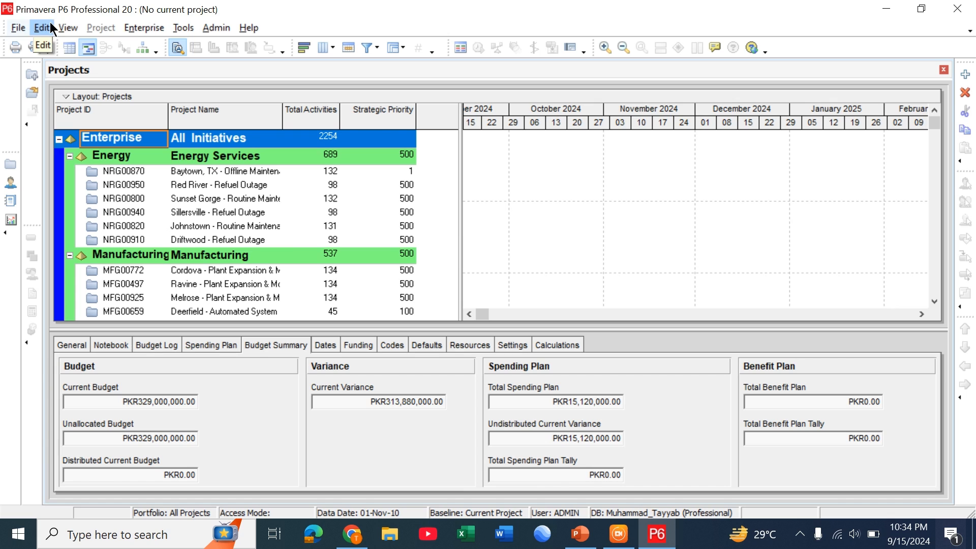
mouse_move(144, 47)
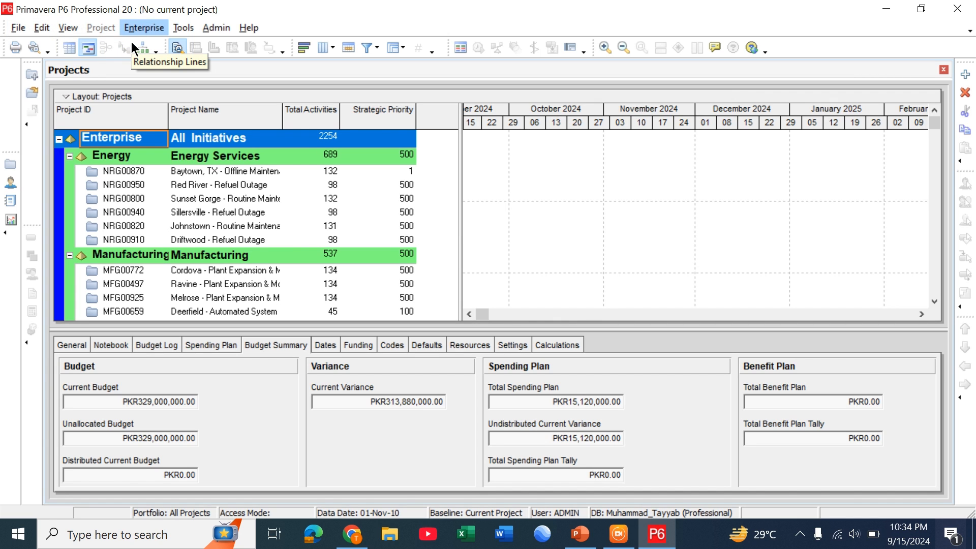
mouse_move(229, 60)
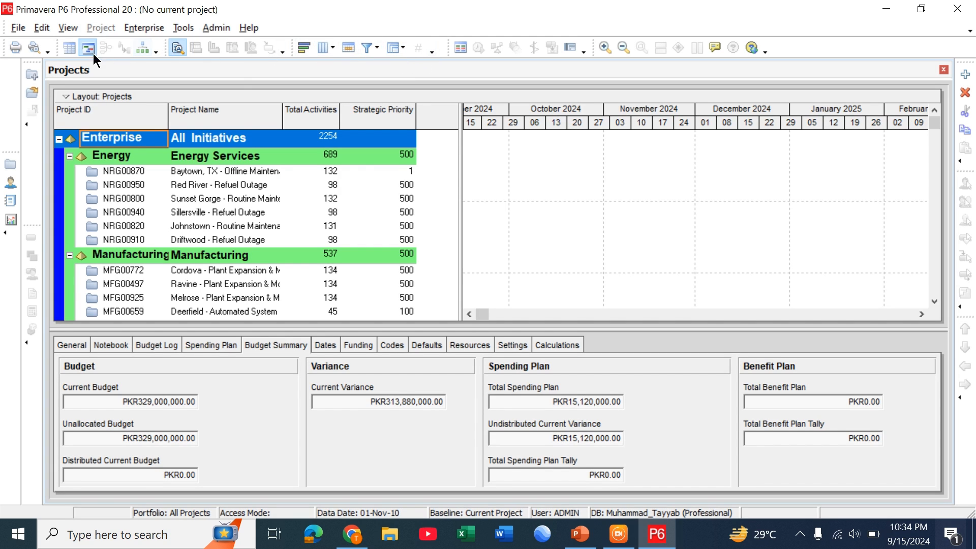
mouse_move(88, 48)
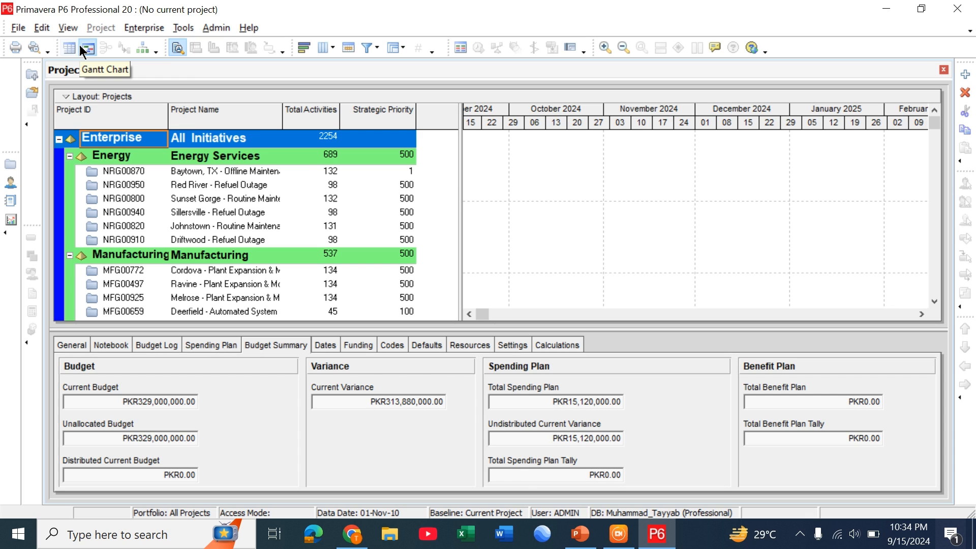
mouse_move(235, 58)
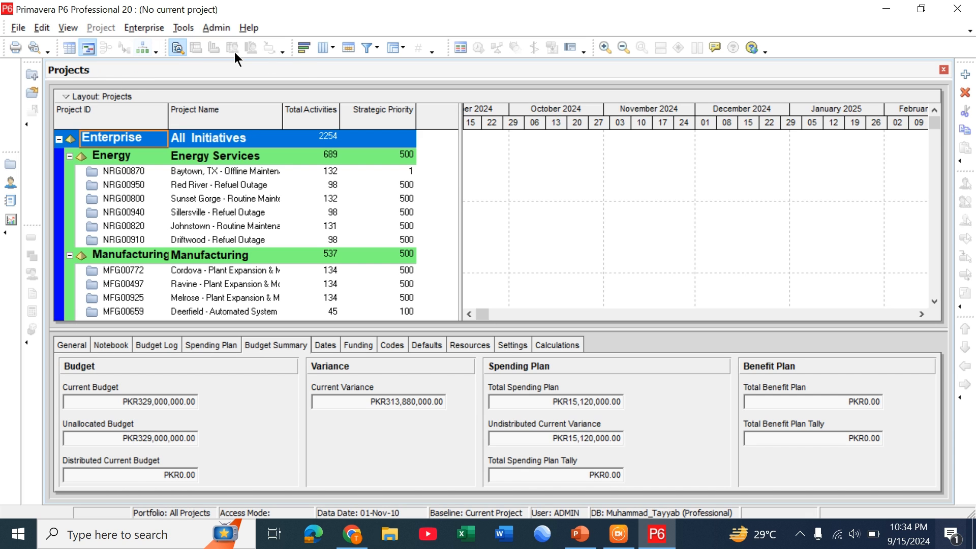
mouse_move(303, 47)
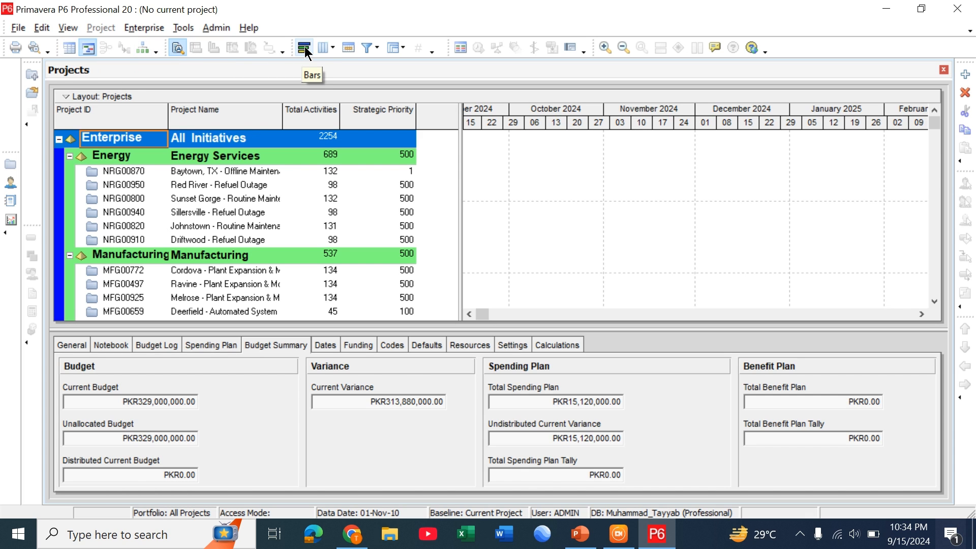
mouse_move(477, 48)
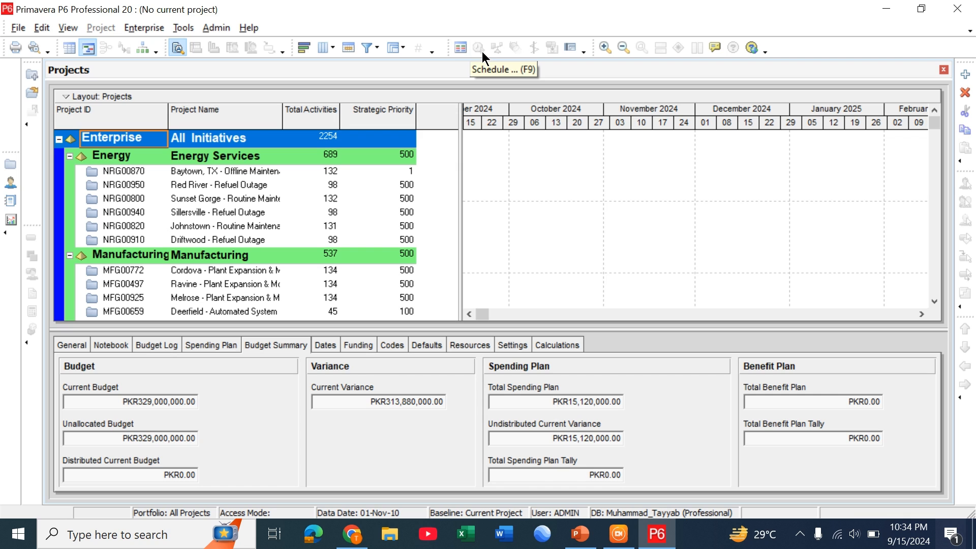
mouse_move(131, 189)
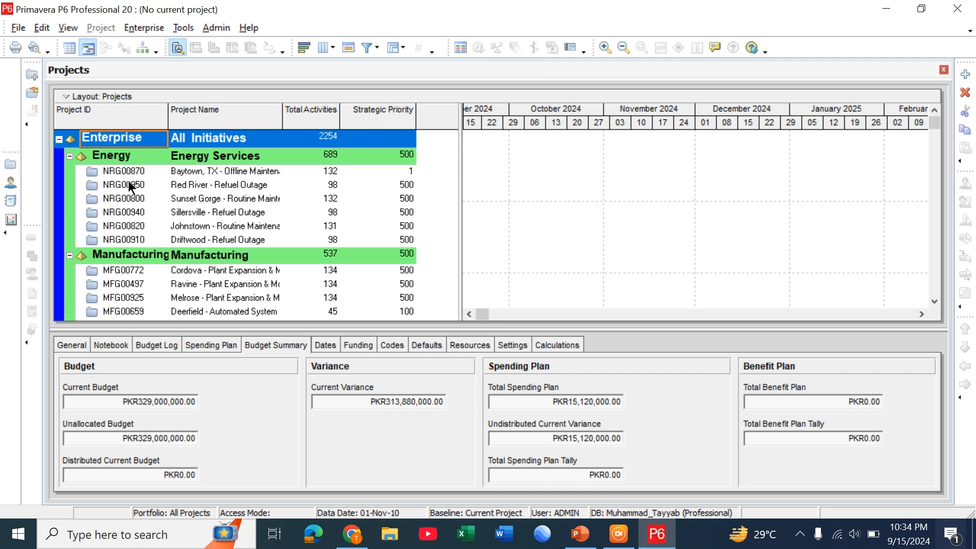
mouse_move(190, 206)
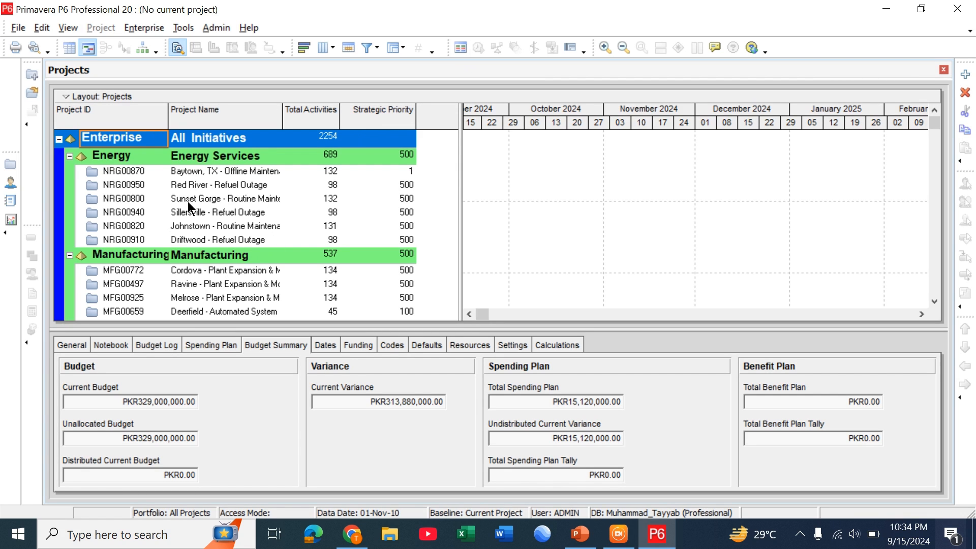
mouse_move(397, 176)
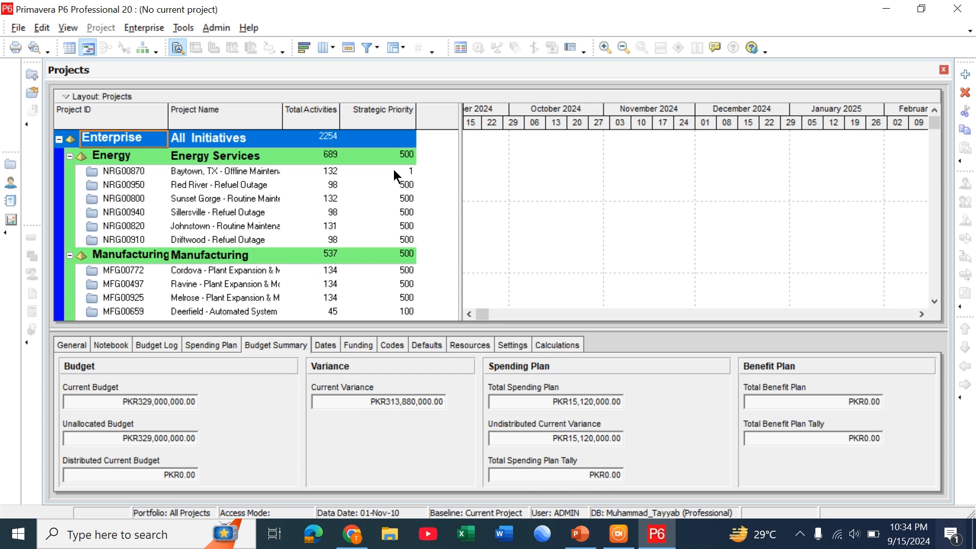
mouse_move(644, 167)
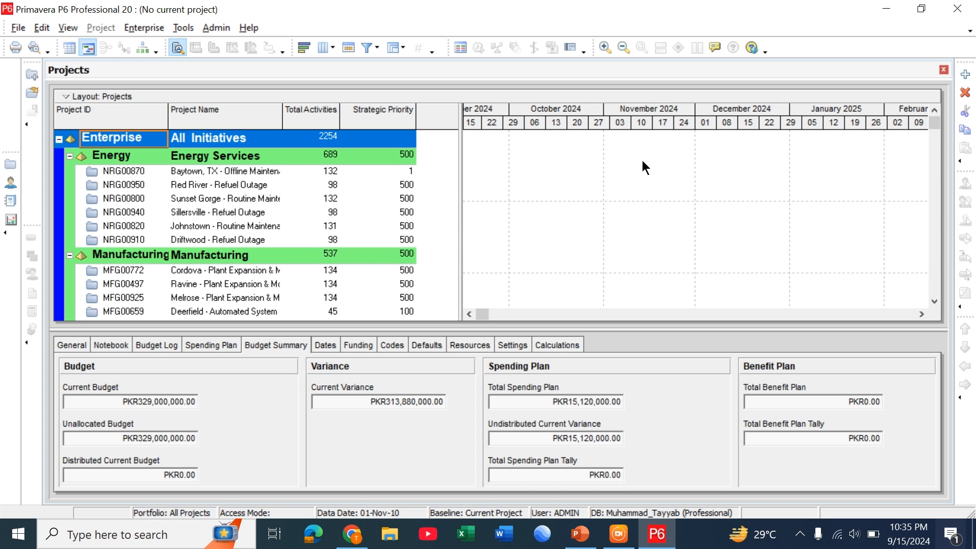
mouse_move(650, 218)
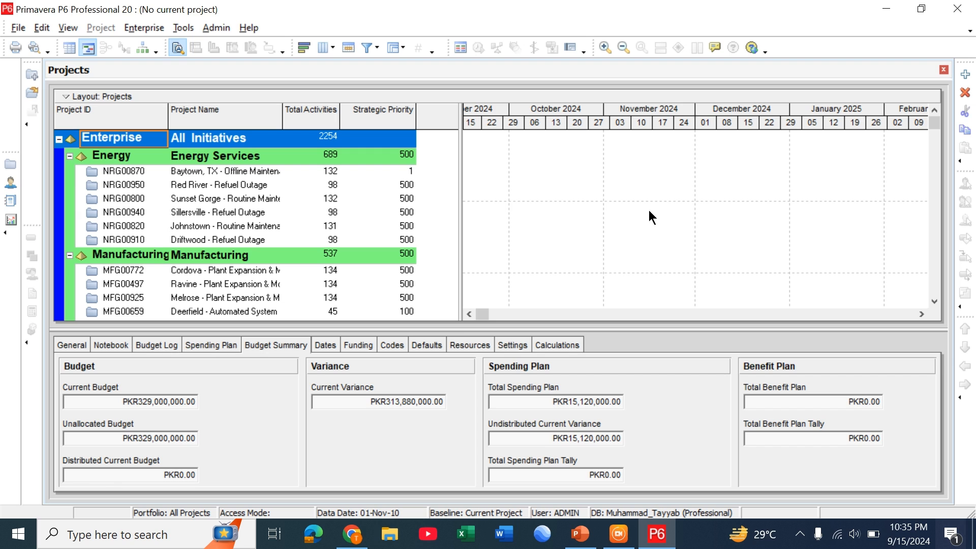
mouse_move(420, 356)
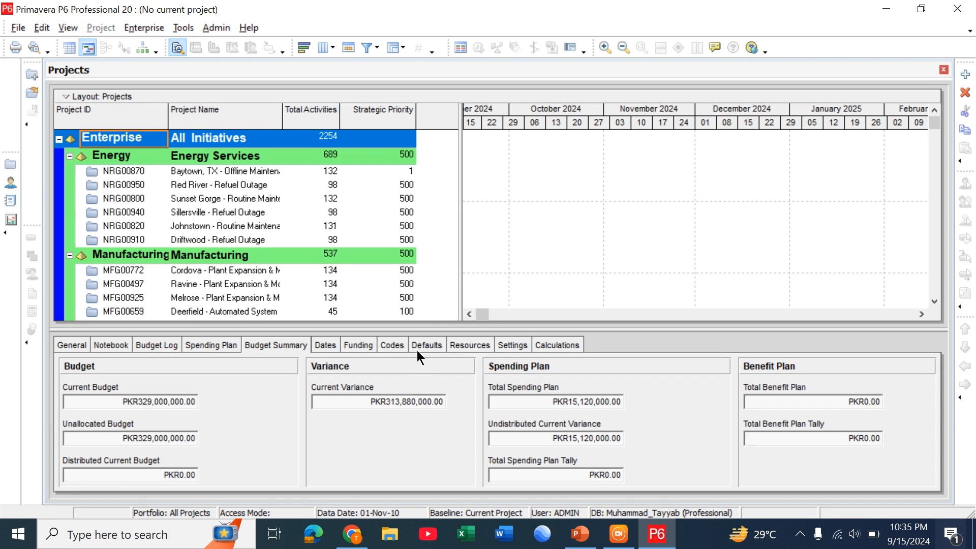
mouse_move(164, 379)
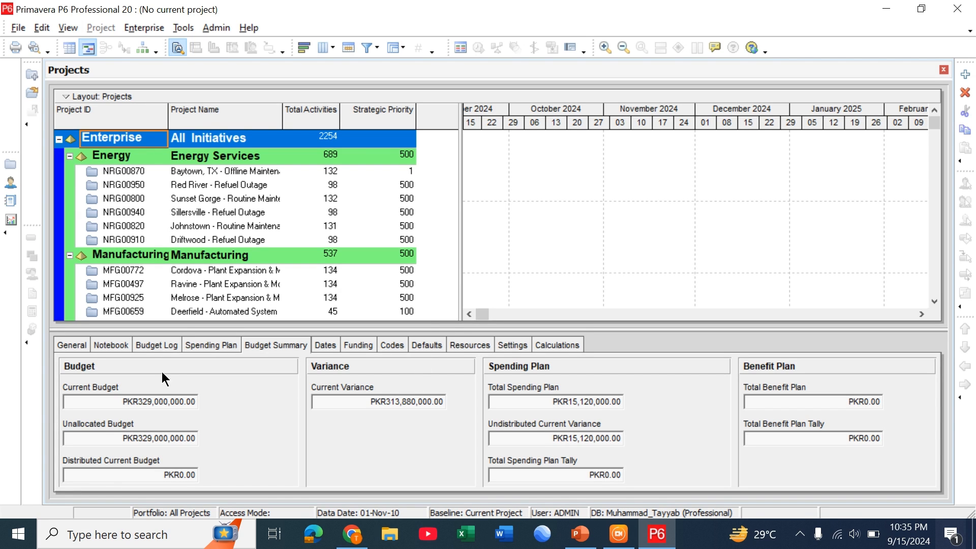
Step: Review the Notebook and Spending Plan sections and confirm the Customize Project Details settings
left_click(111, 344)
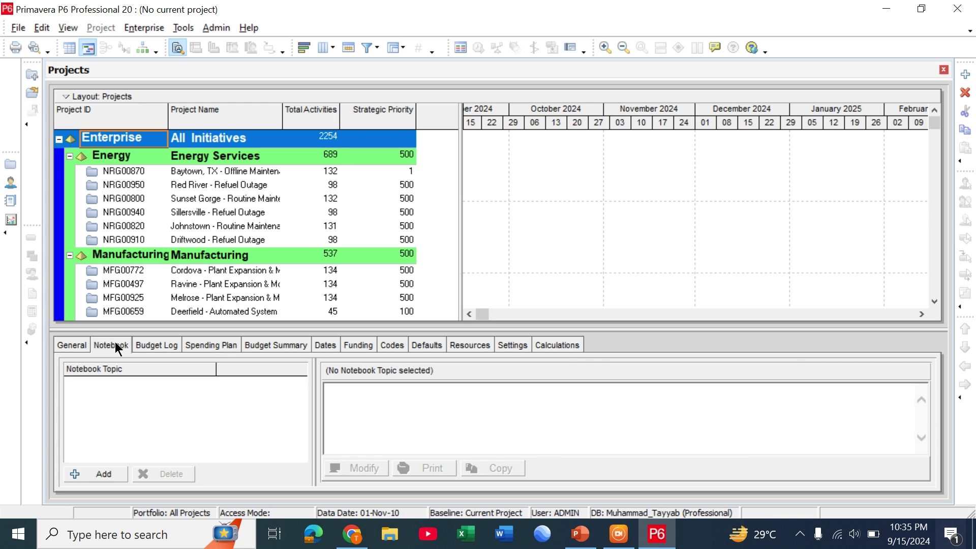
left_click(209, 345)
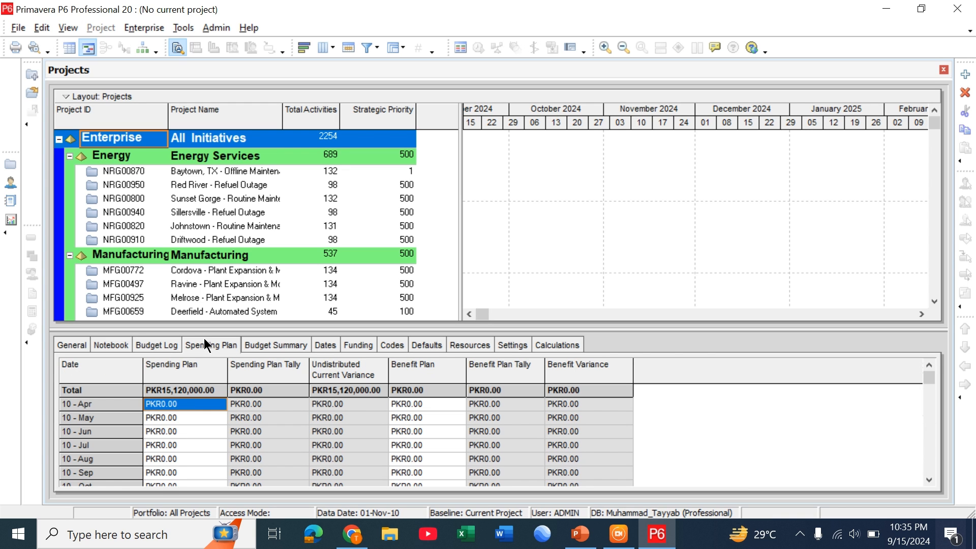
right_click(601, 349)
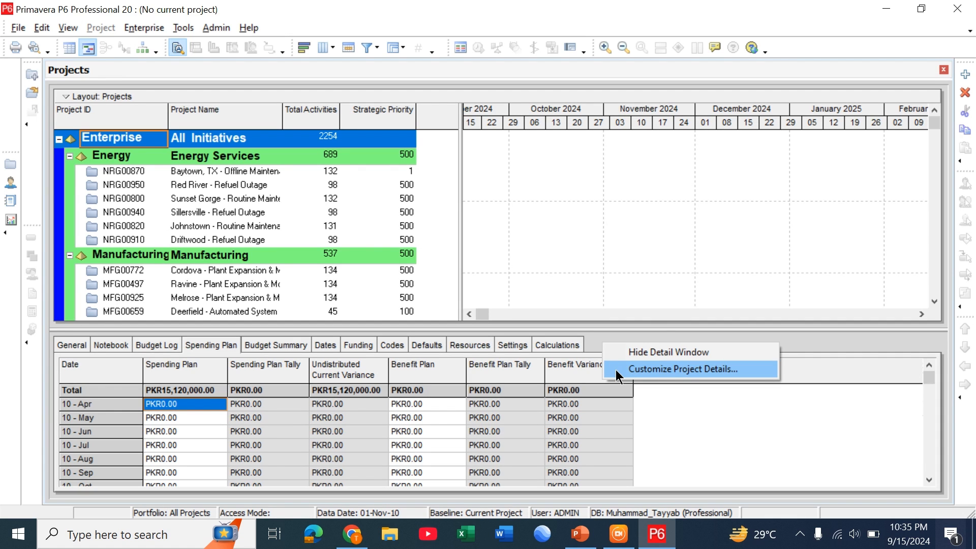
left_click(680, 369)
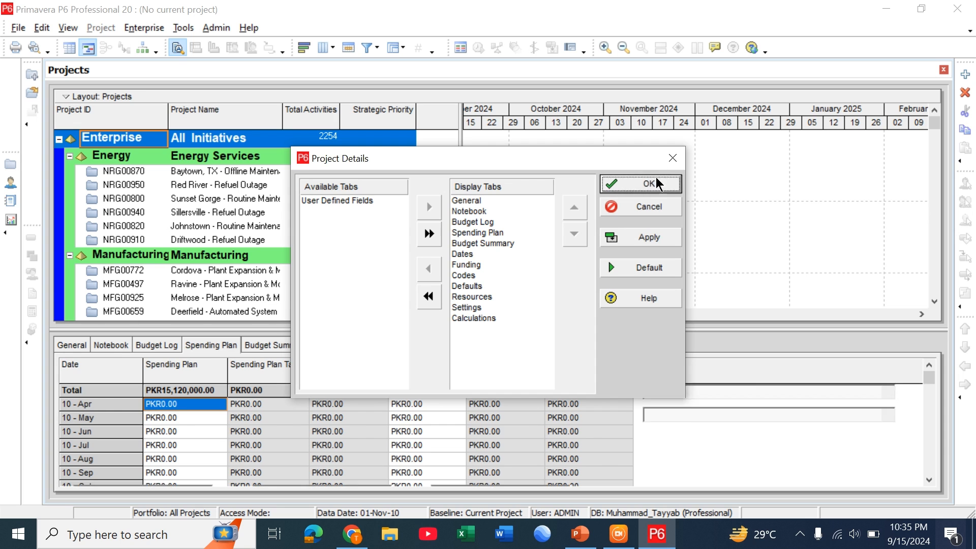
left_click(639, 183)
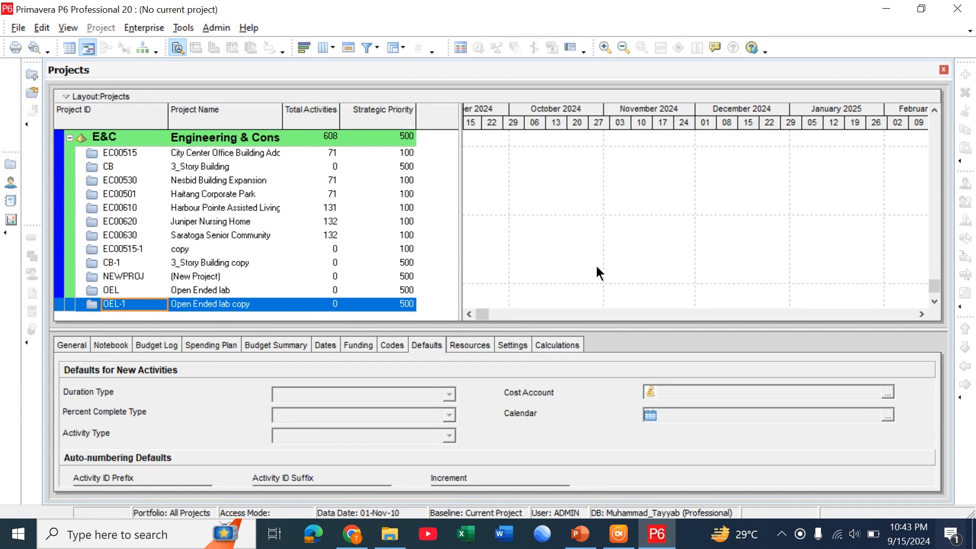
Step: In Enterprise > EPS, add a node with ID ABC named ABC COmpany
left_click(144, 28)
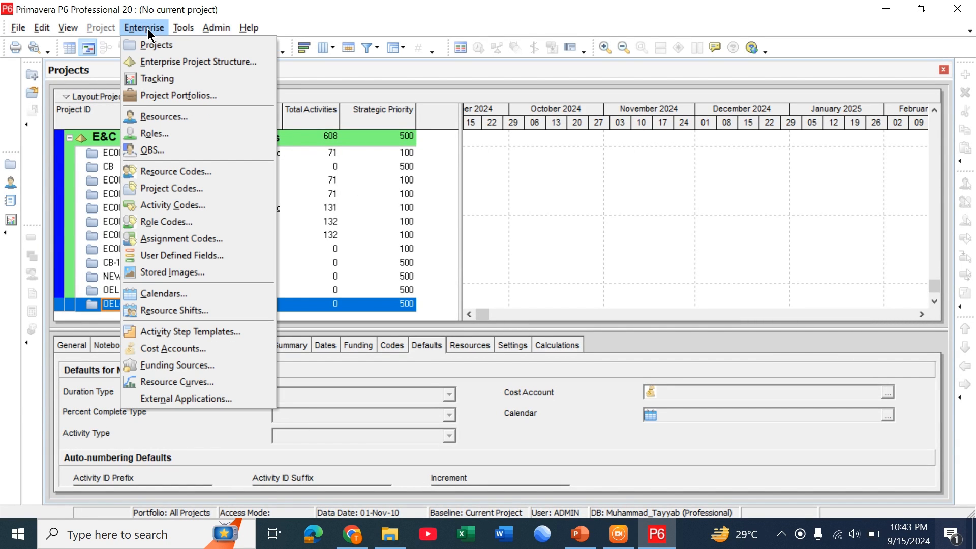
left_click(198, 61)
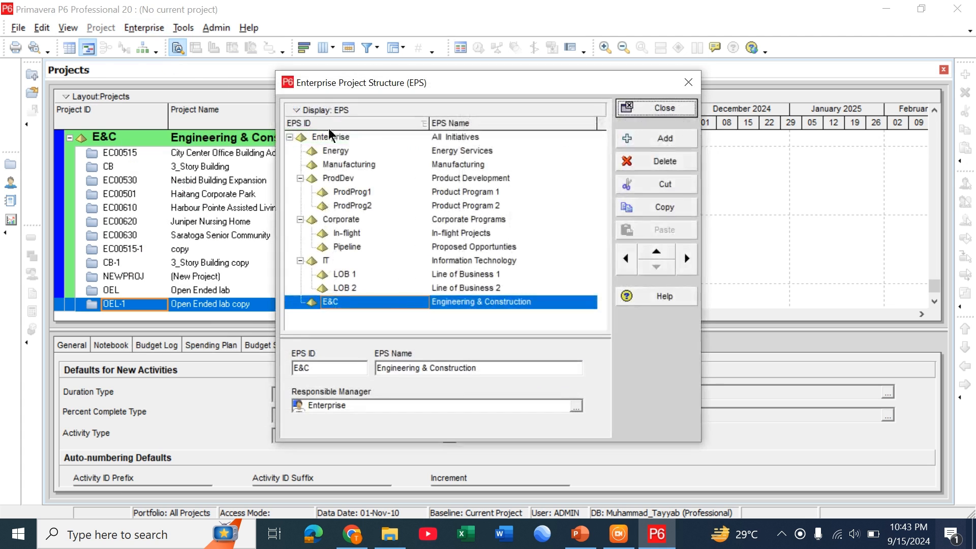
mouse_move(423, 282)
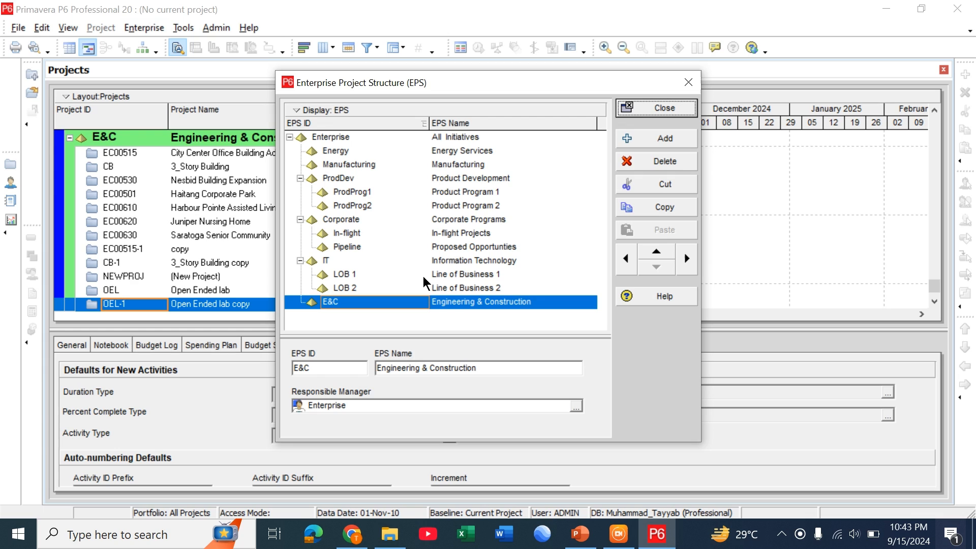
mouse_move(431, 329)
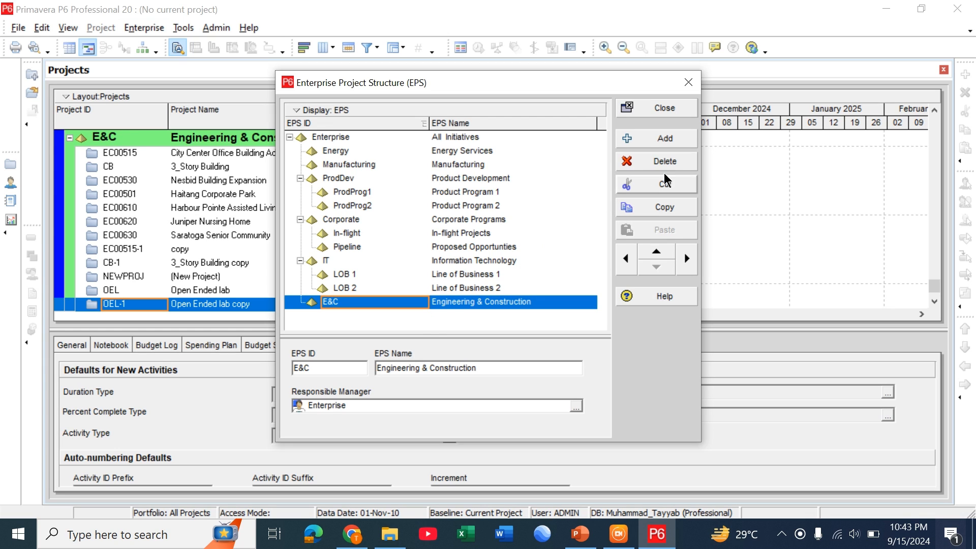
left_click(664, 138)
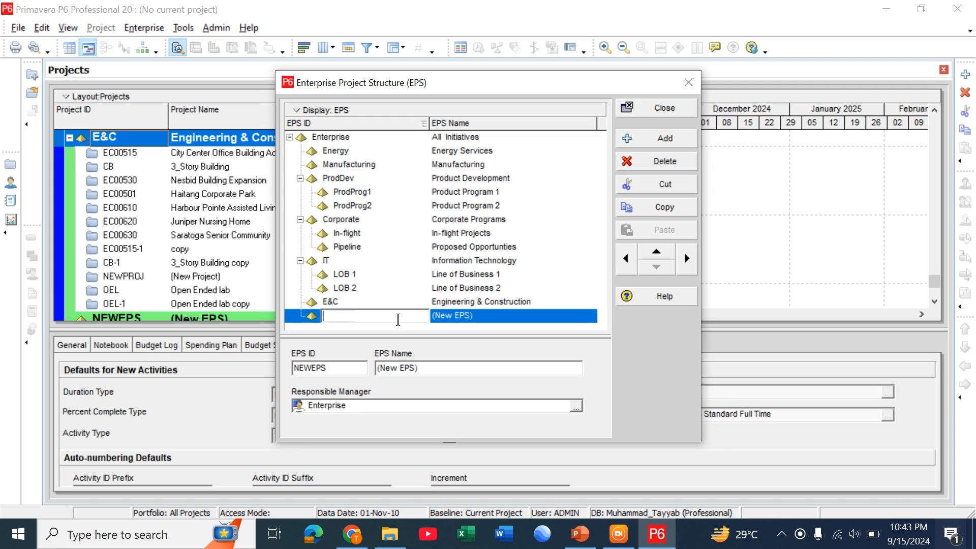
type("ABC")
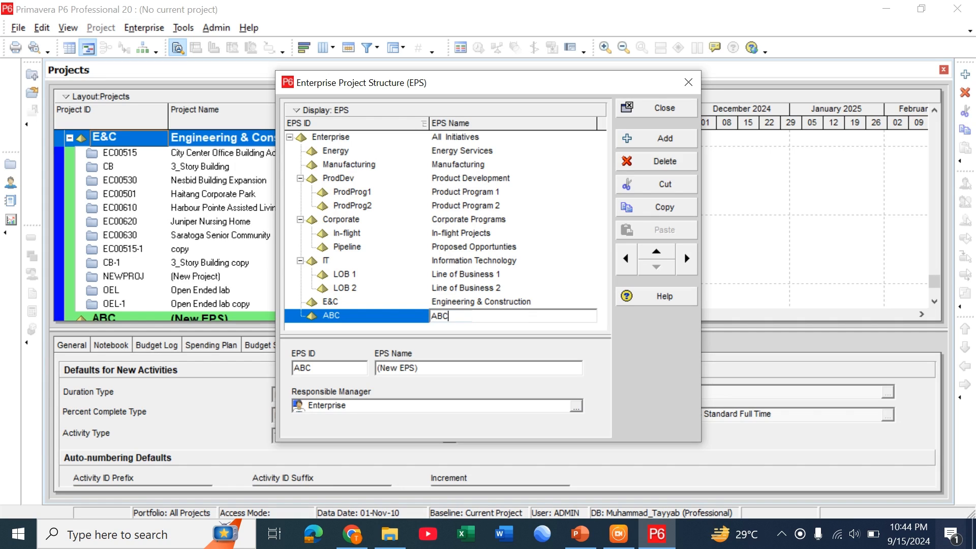
type("COmpam")
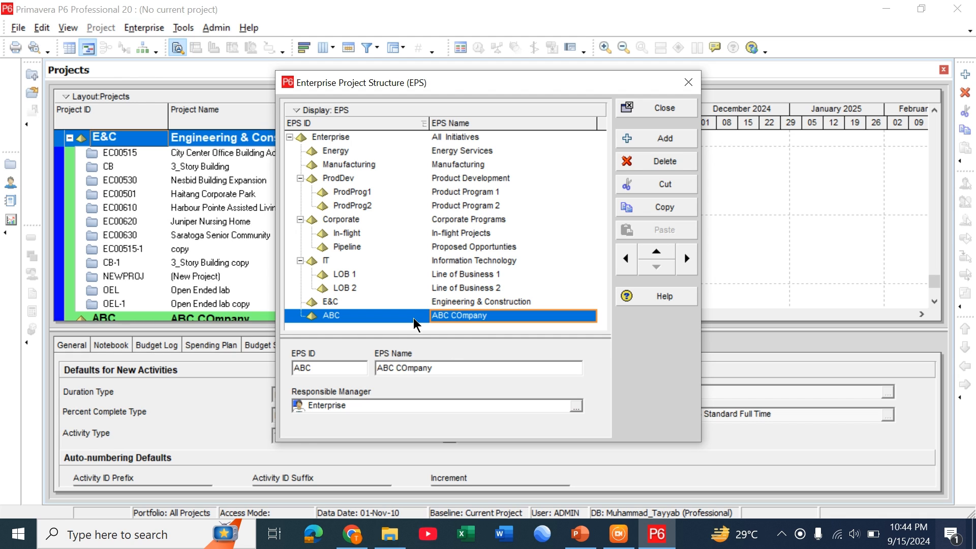
mouse_move(630, 173)
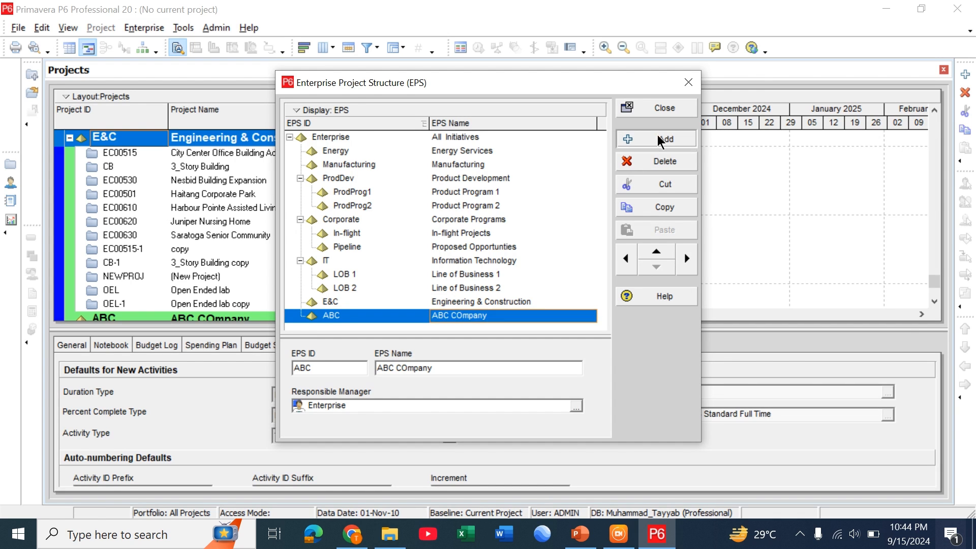
Step: Add a Desing / Design Department node indented as a child of ABC
left_click(655, 138)
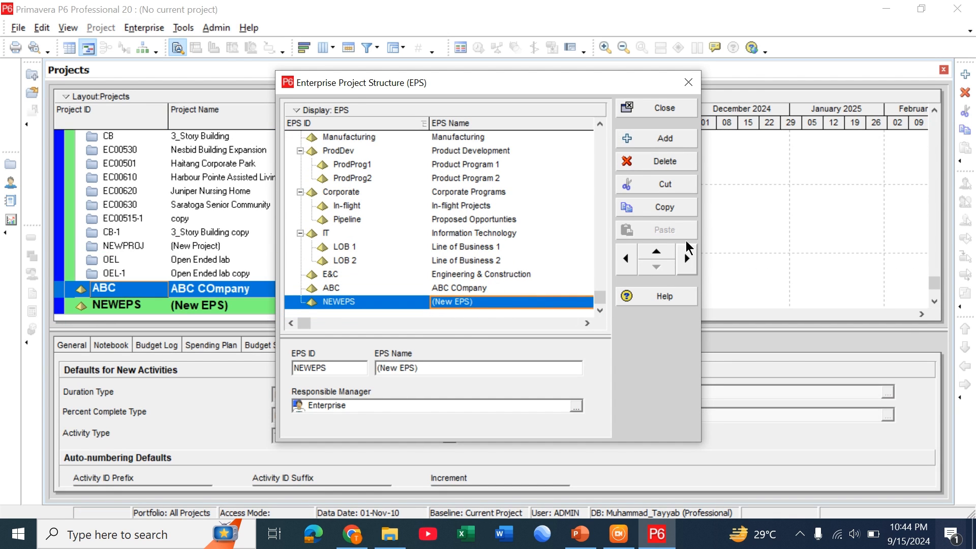
mouse_move(685, 262)
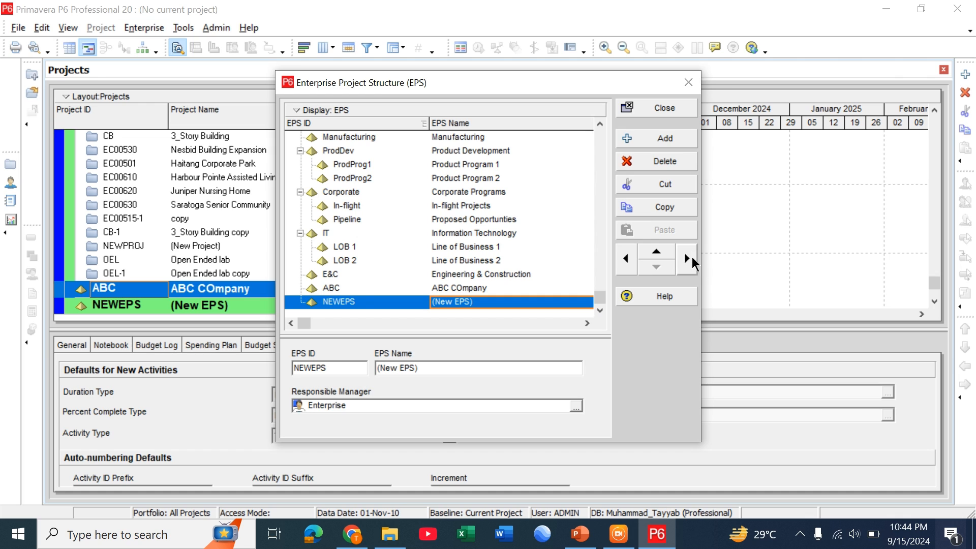
left_click(686, 257)
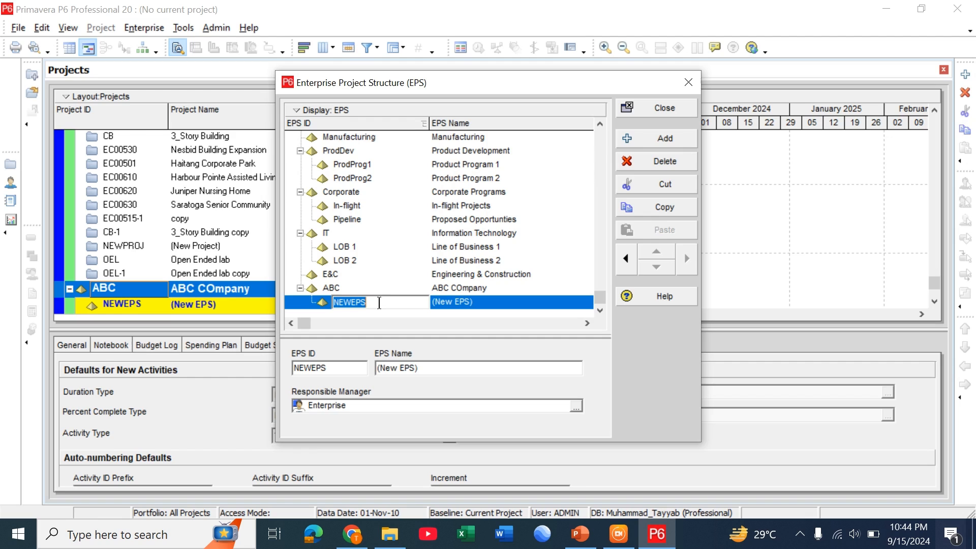
type("Des")
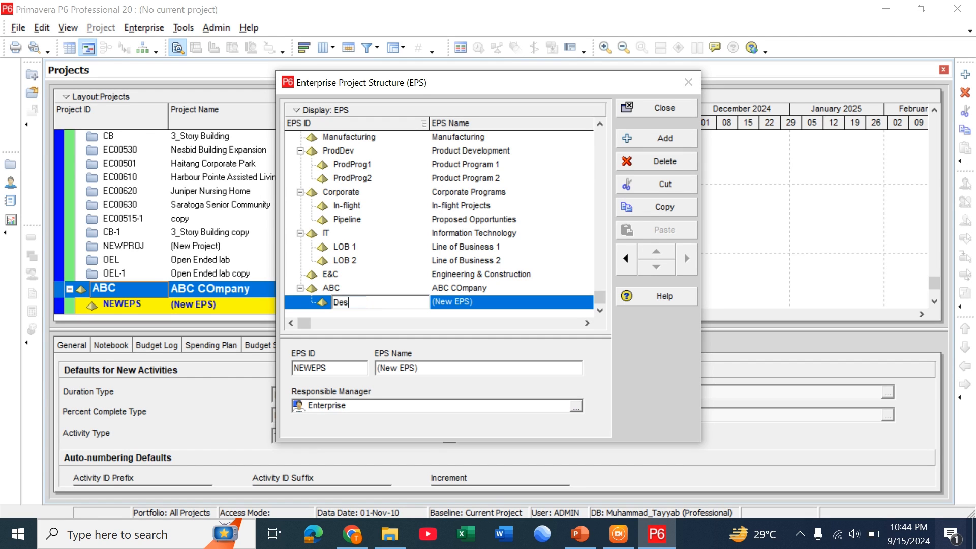
type("ing")
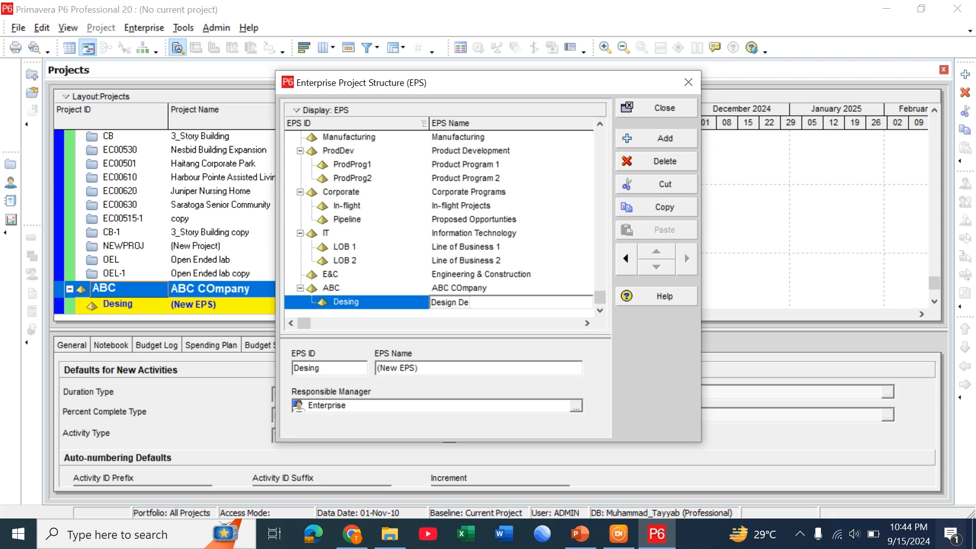
type("partment")
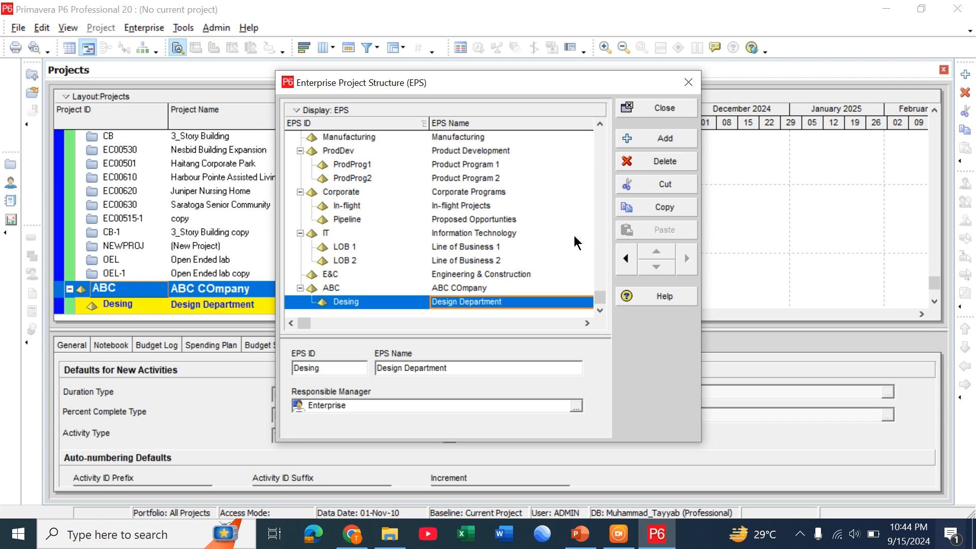
Step: Add a Supervison / Supervision Department node under ABC
left_click(654, 137)
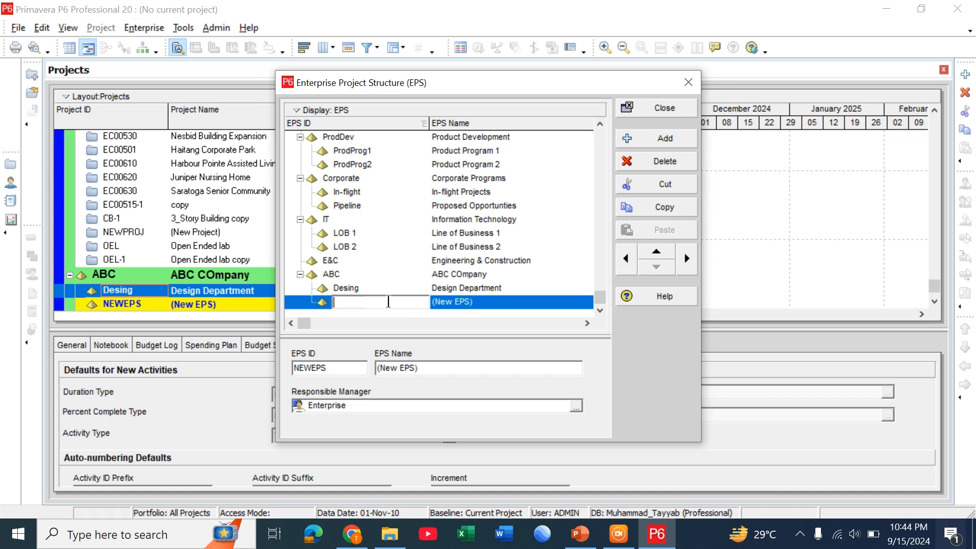
type("Su")
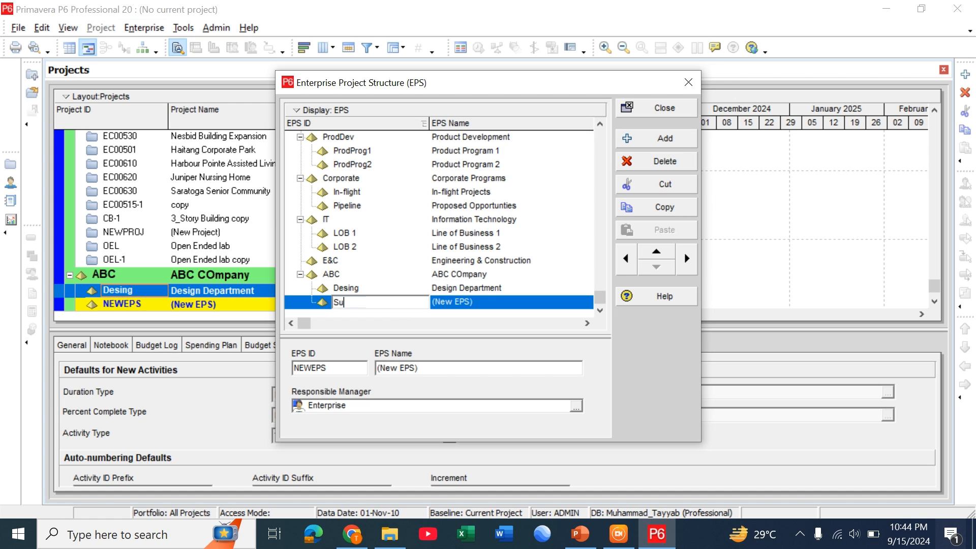
type("pervison")
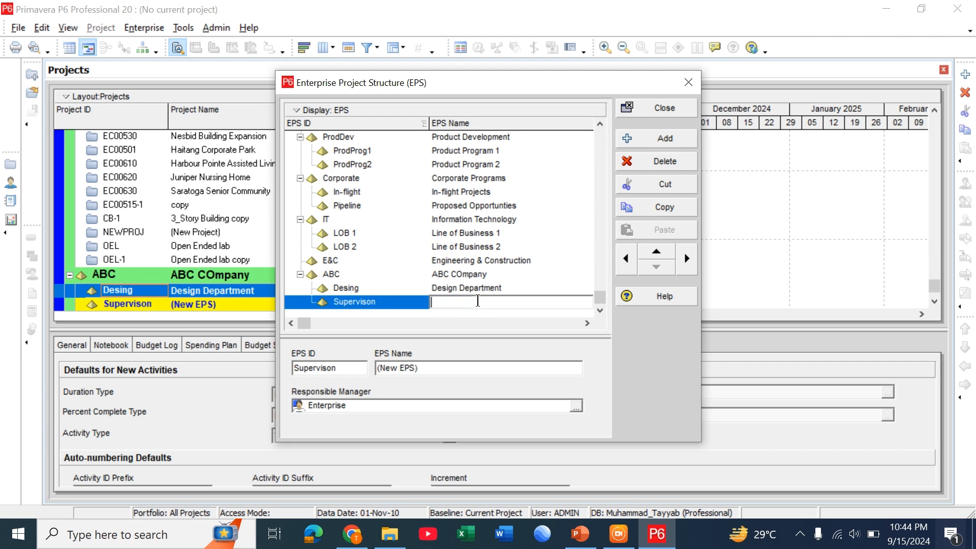
type("Supervision Depa")
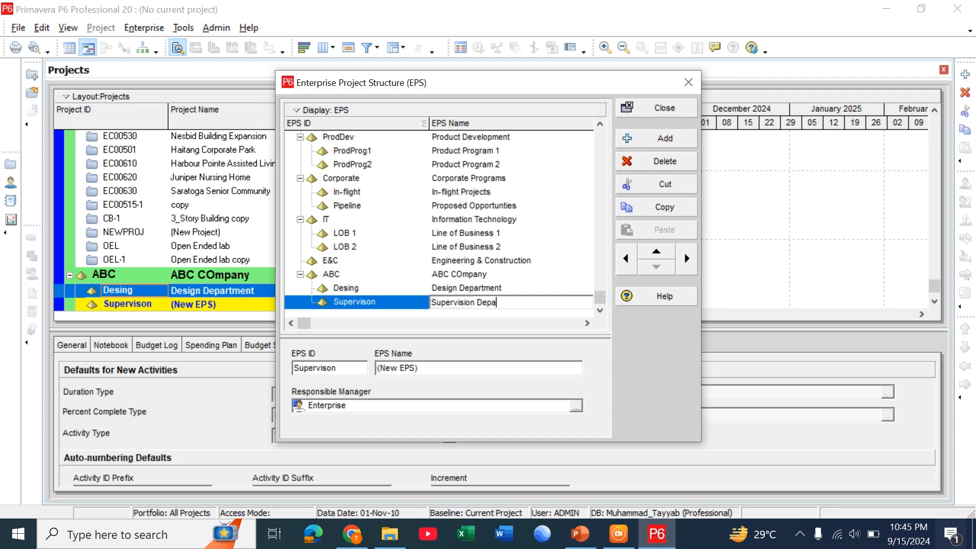
type("rtment")
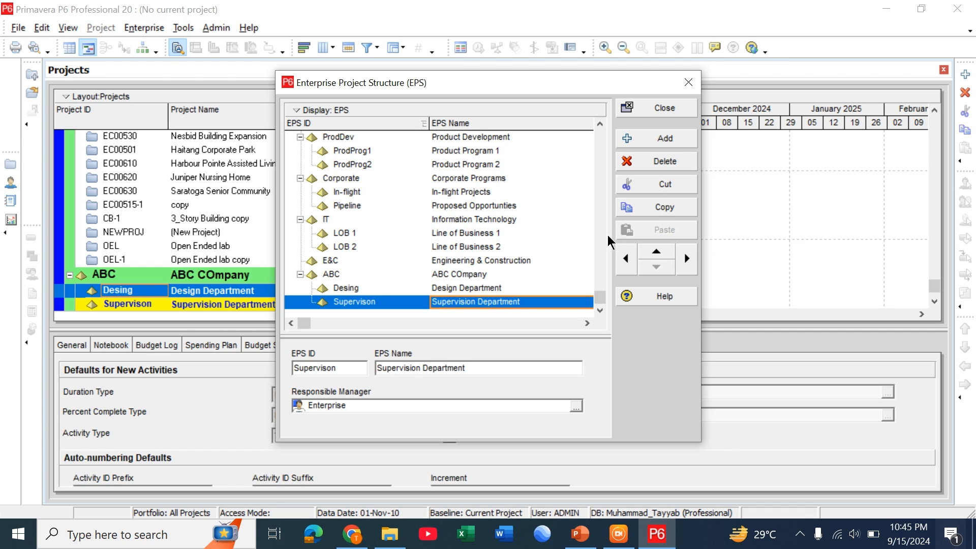
Step: Add a Geotech / Geotech department node under ABC
left_click(655, 138)
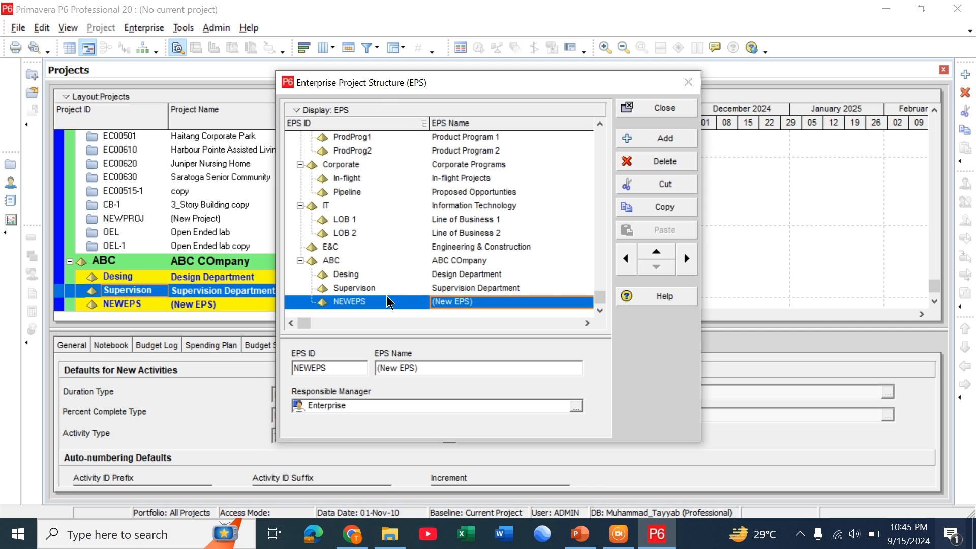
double_click(349, 302)
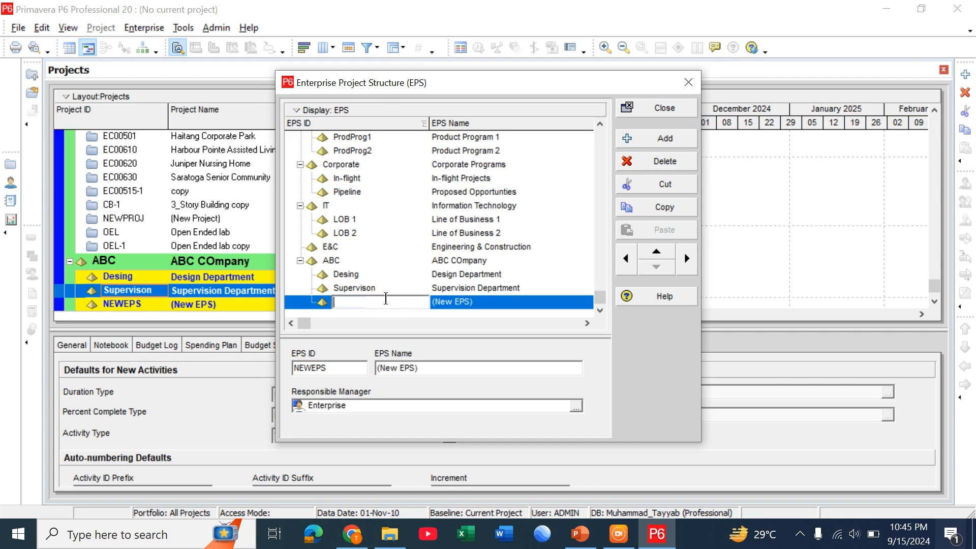
type("Geote")
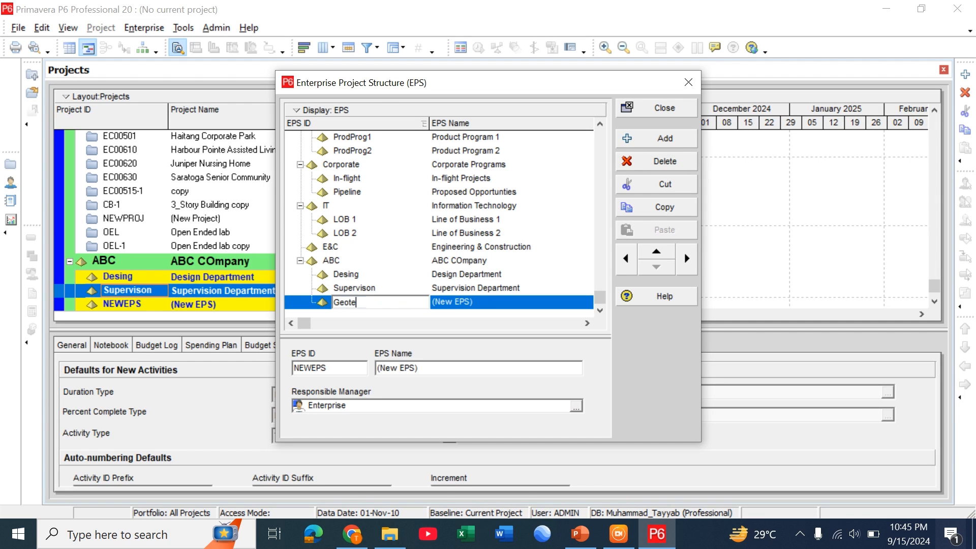
type("ch")
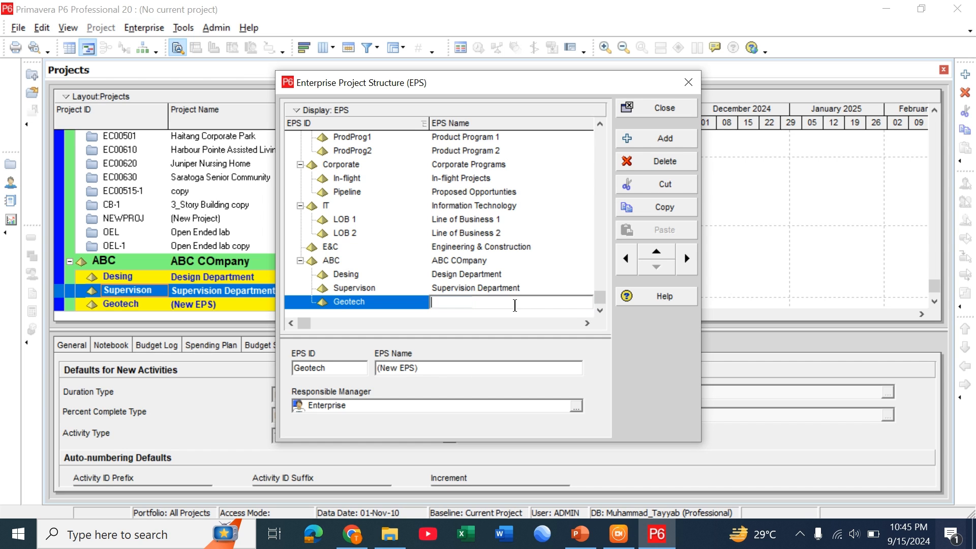
type("Geotech depat")
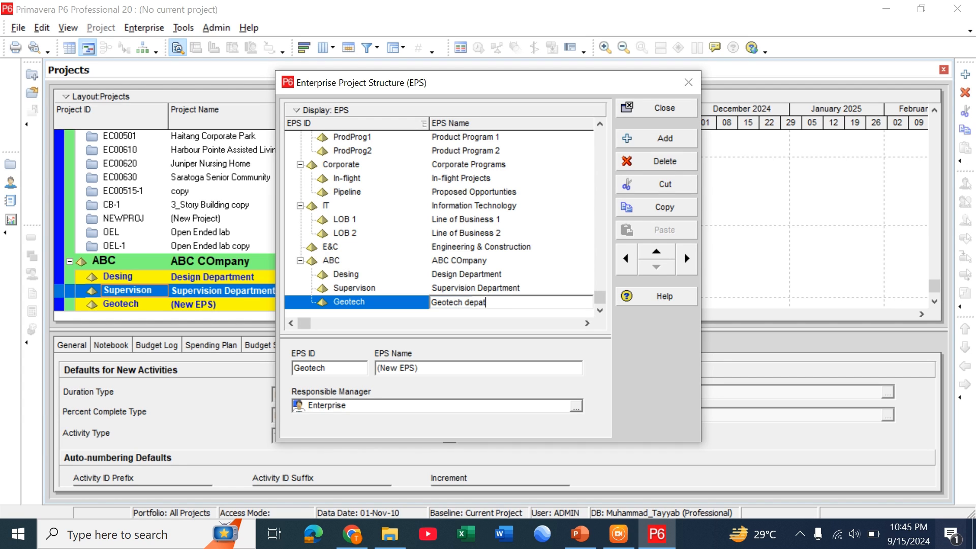
type("ment")
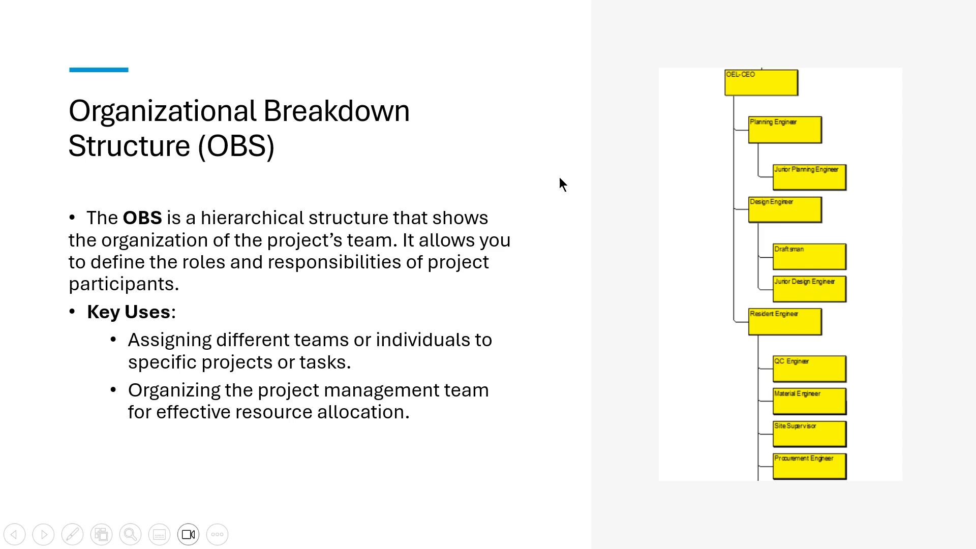
mouse_move(769, 84)
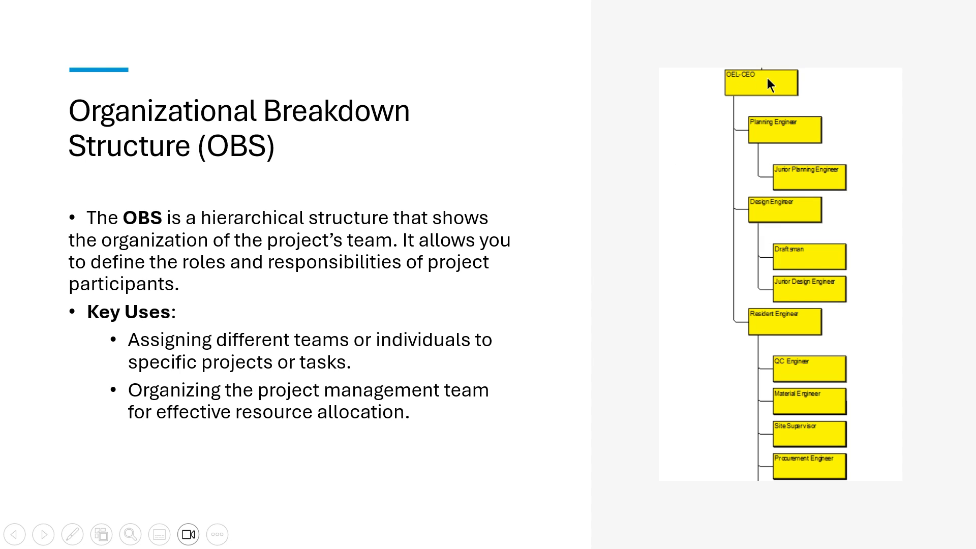
mouse_move(760, 128)
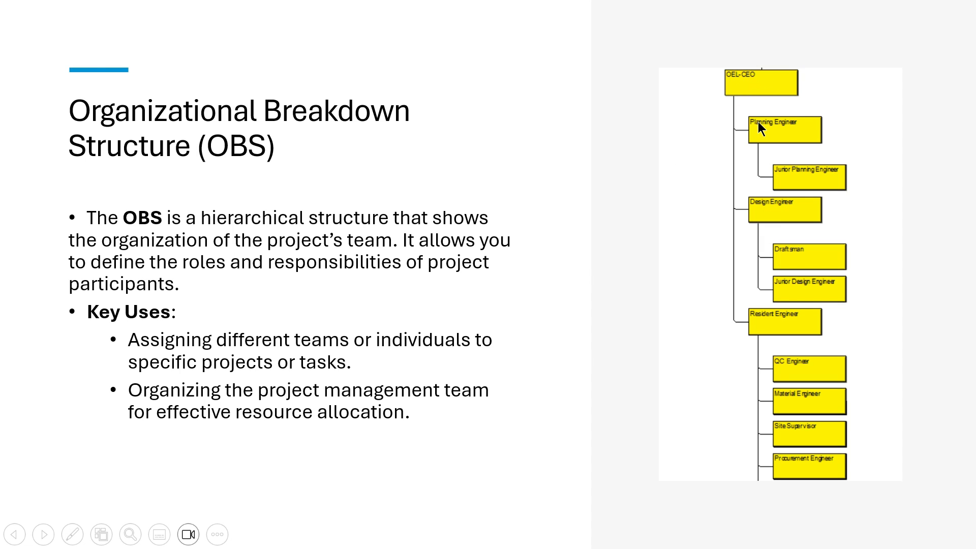
mouse_move(745, 316)
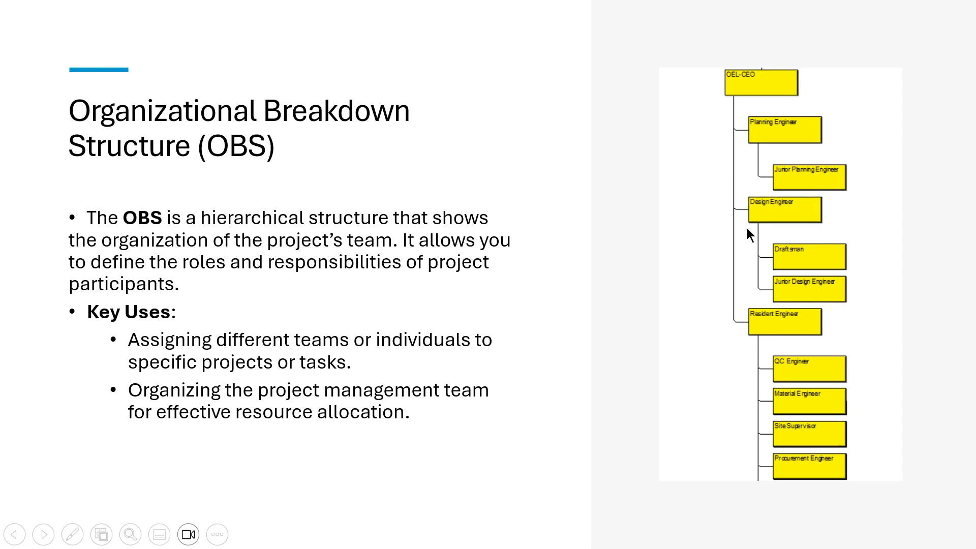
mouse_move(800, 190)
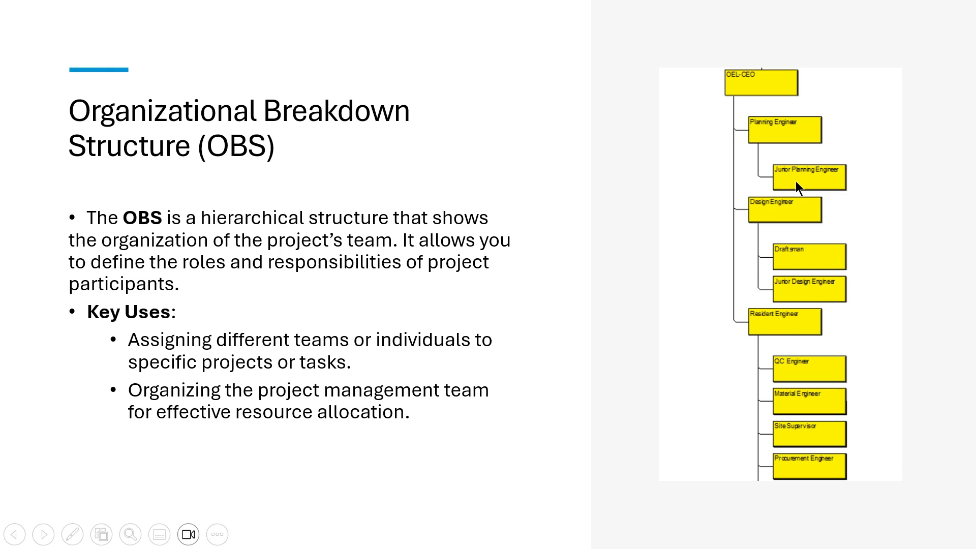
mouse_move(787, 253)
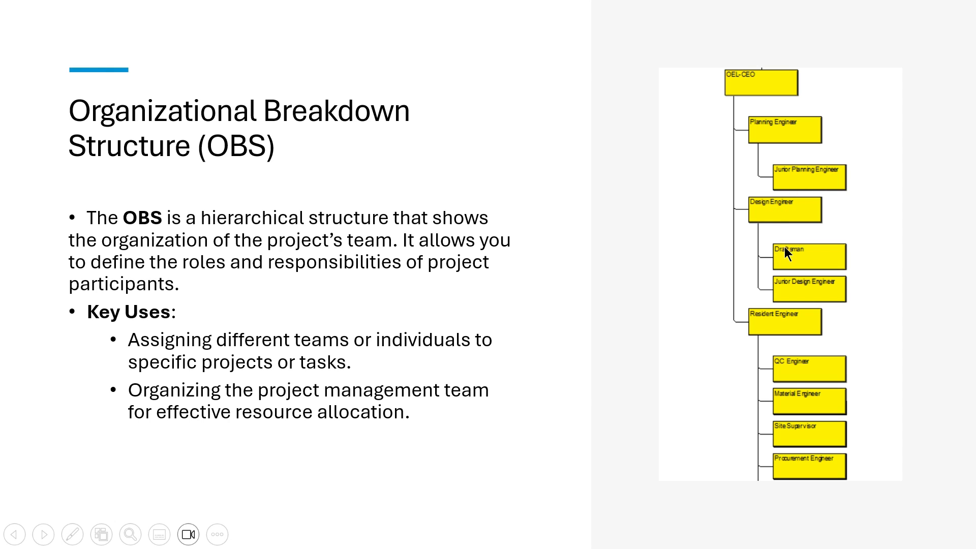
mouse_move(767, 306)
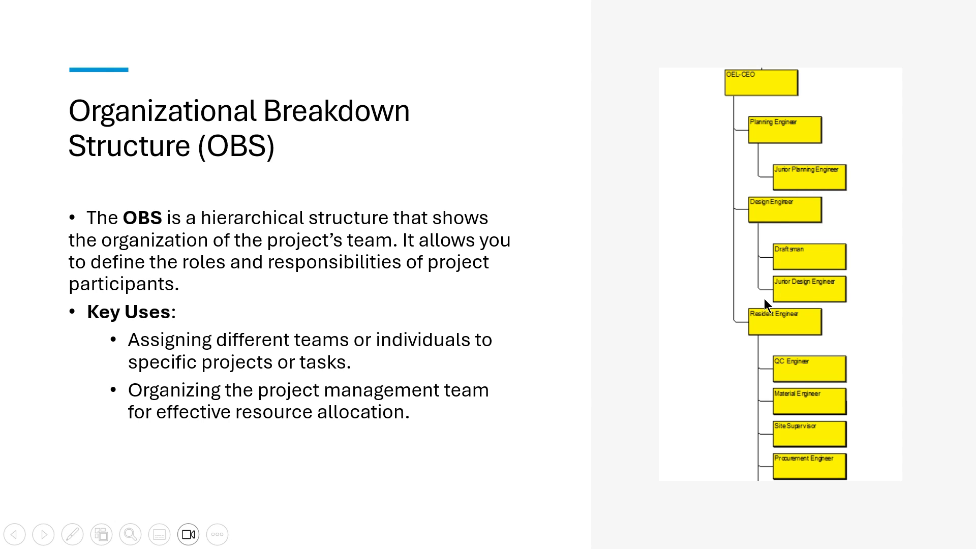
mouse_move(780, 379)
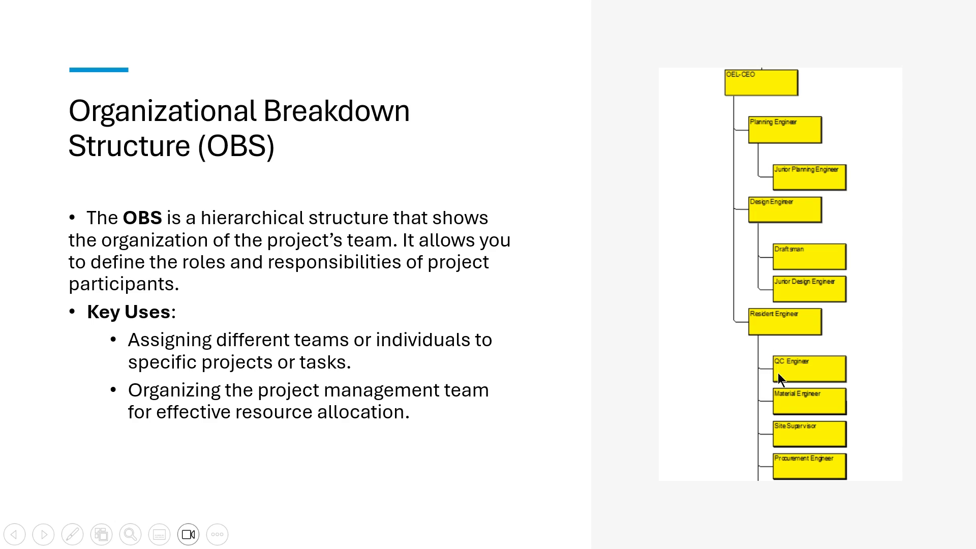
mouse_move(782, 428)
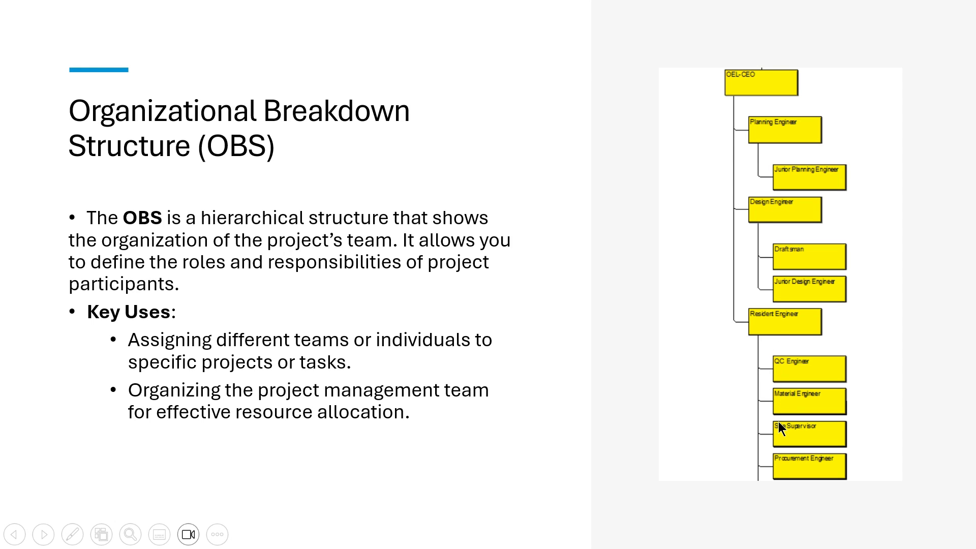
mouse_move(766, 422)
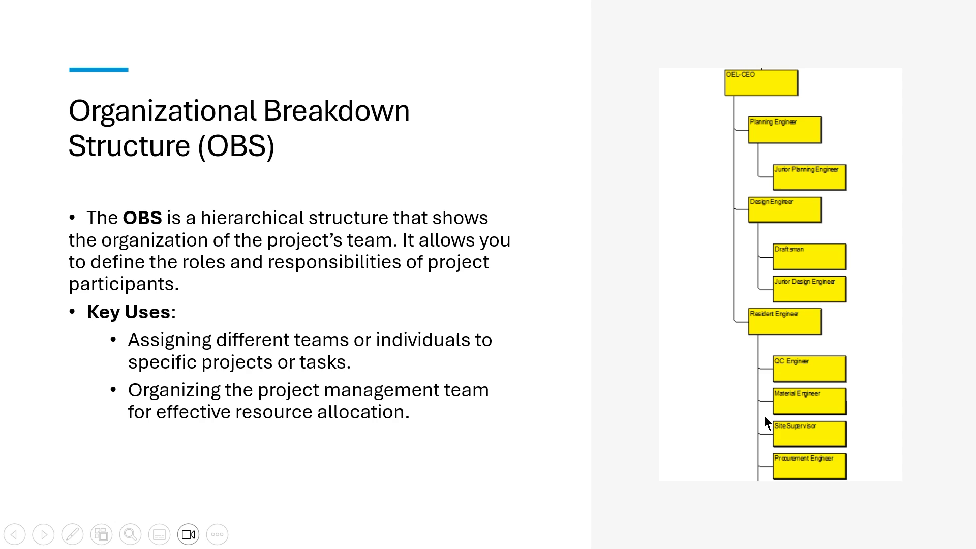
mouse_move(710, 392)
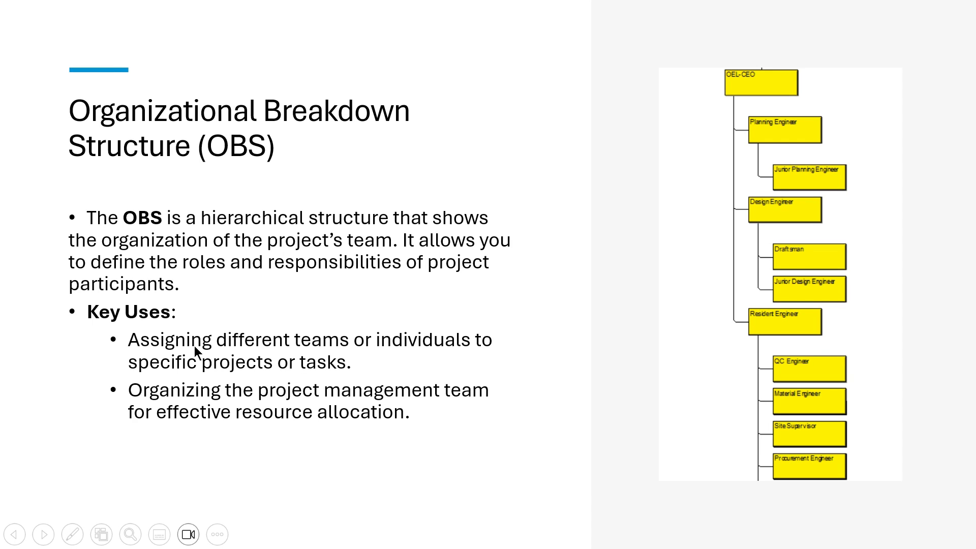
mouse_move(265, 363)
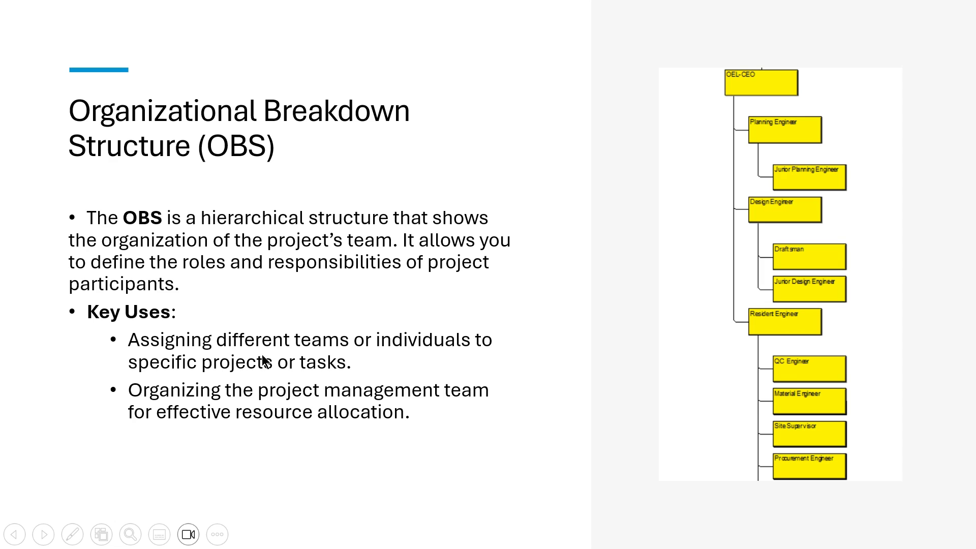
mouse_move(223, 372)
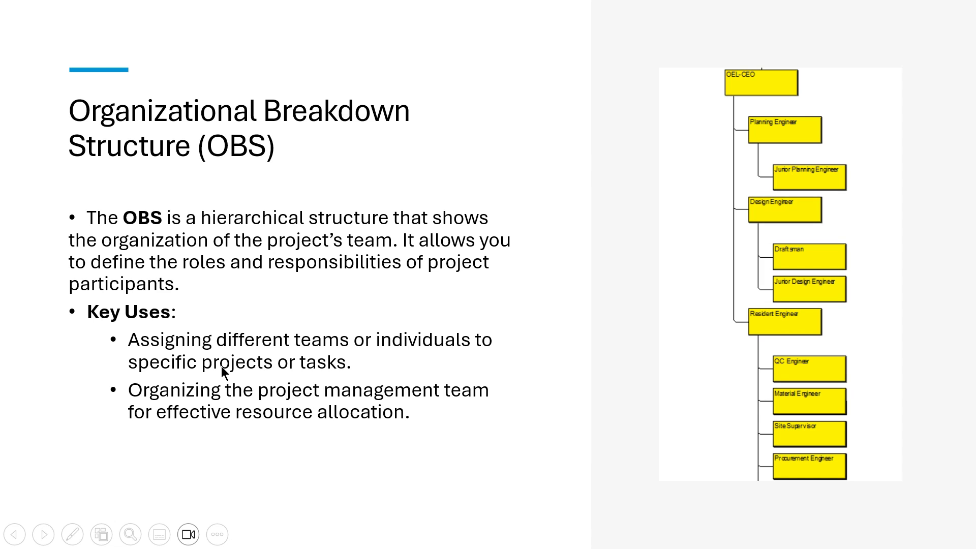
mouse_move(199, 400)
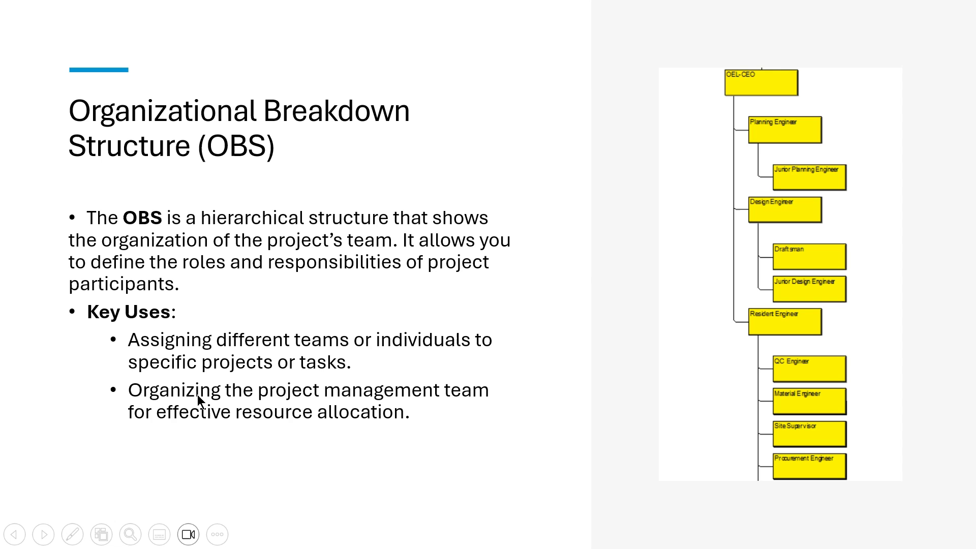
mouse_move(347, 445)
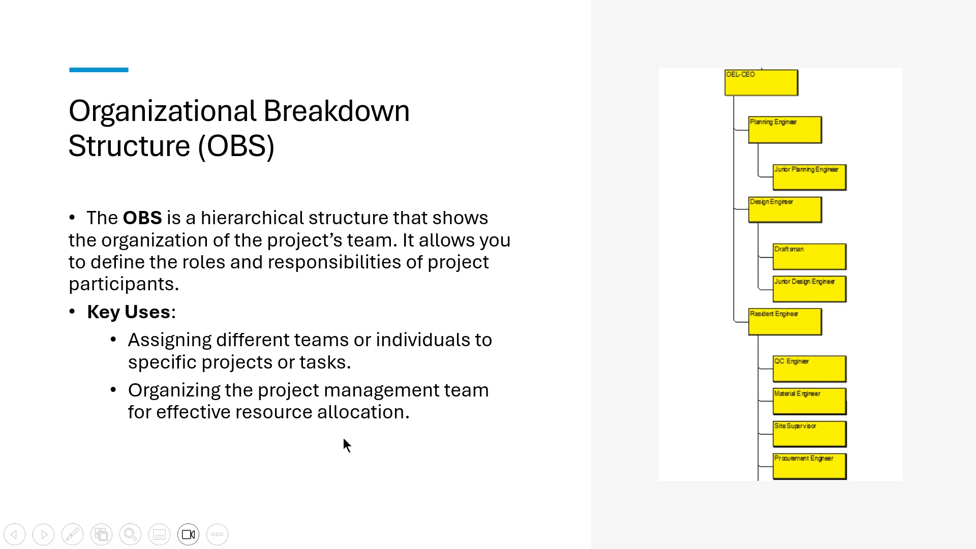
mouse_move(334, 447)
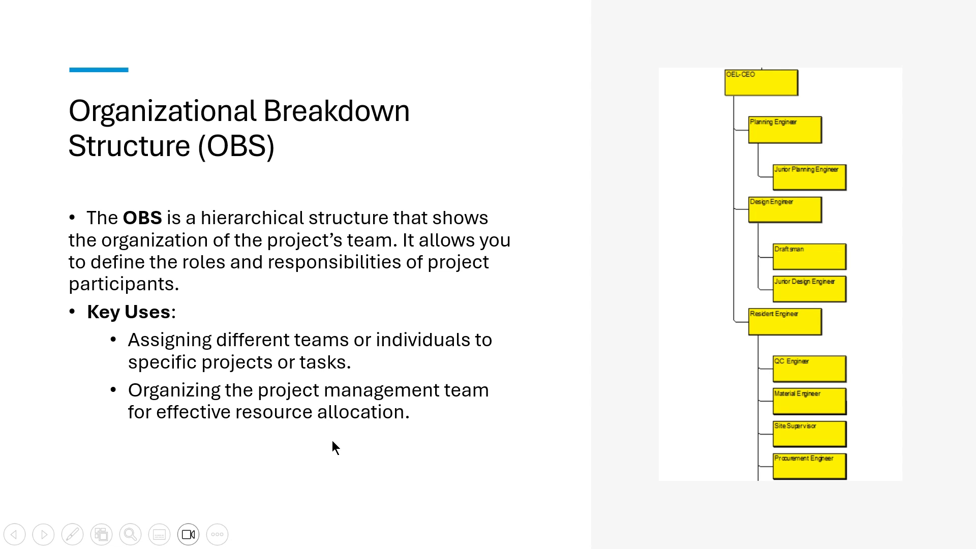
Step: Switch from the PowerPoint slideshow back to the P6 Projects window
left_click(655, 534)
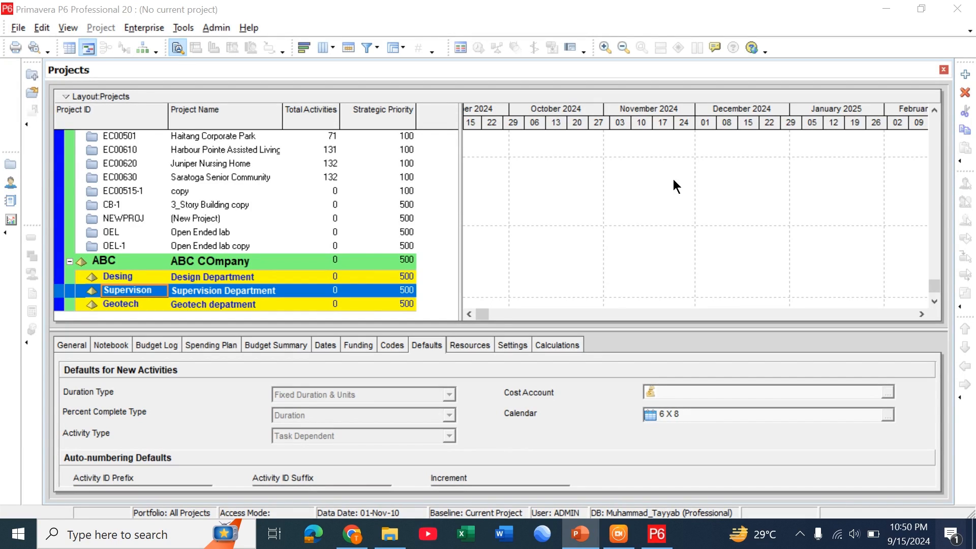
mouse_move(149, 50)
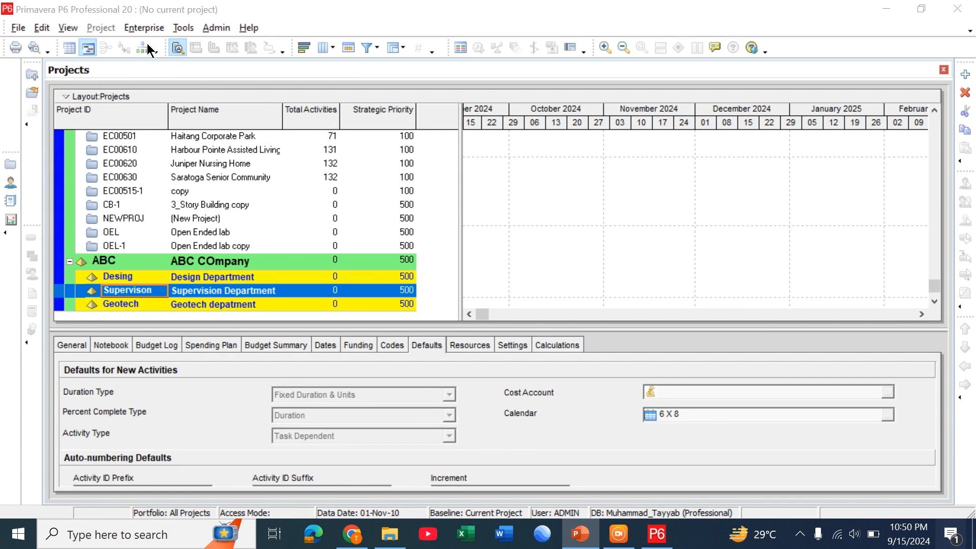
Step: Open Enterprise > OBS to show the existing OEL-CEO hierarchy
left_click(144, 28)
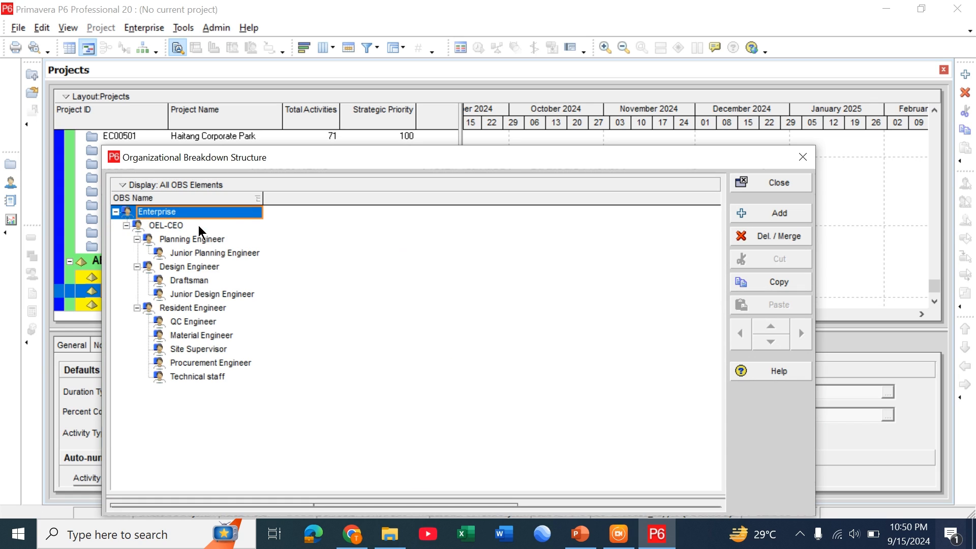
mouse_move(603, 287)
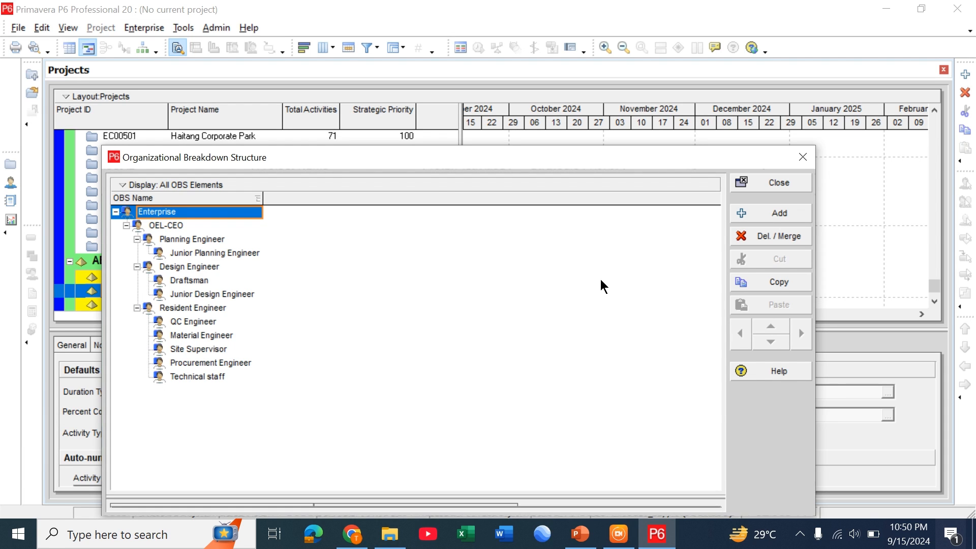
mouse_move(539, 302)
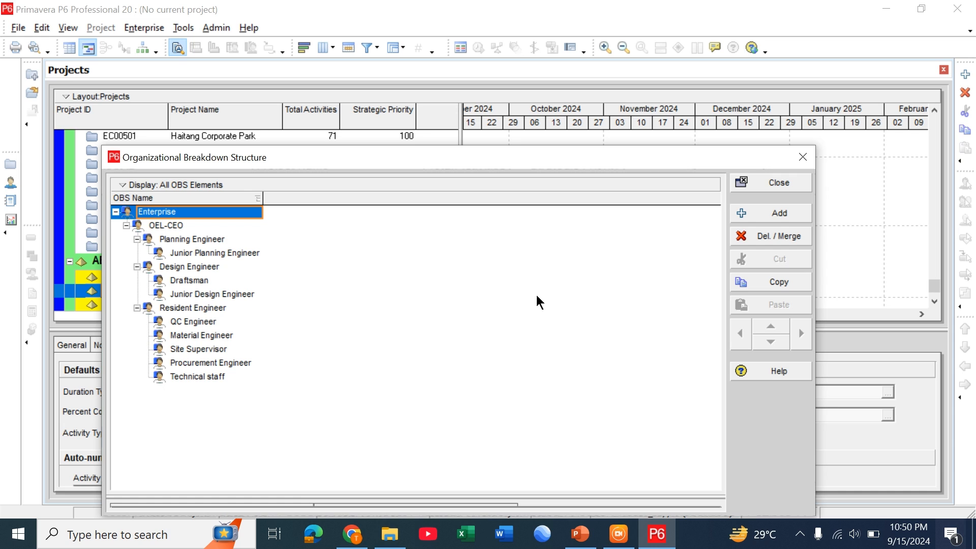
mouse_move(708, 221)
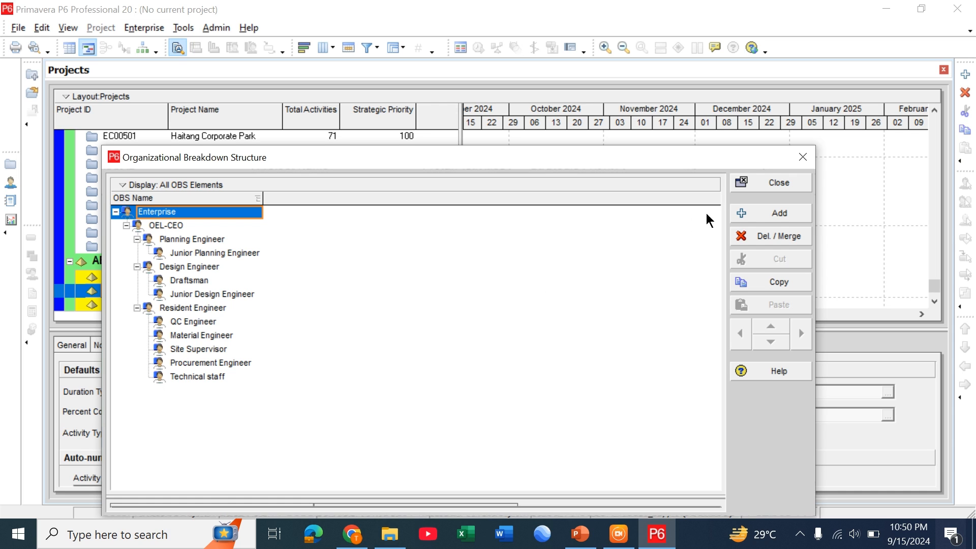
mouse_move(759, 216)
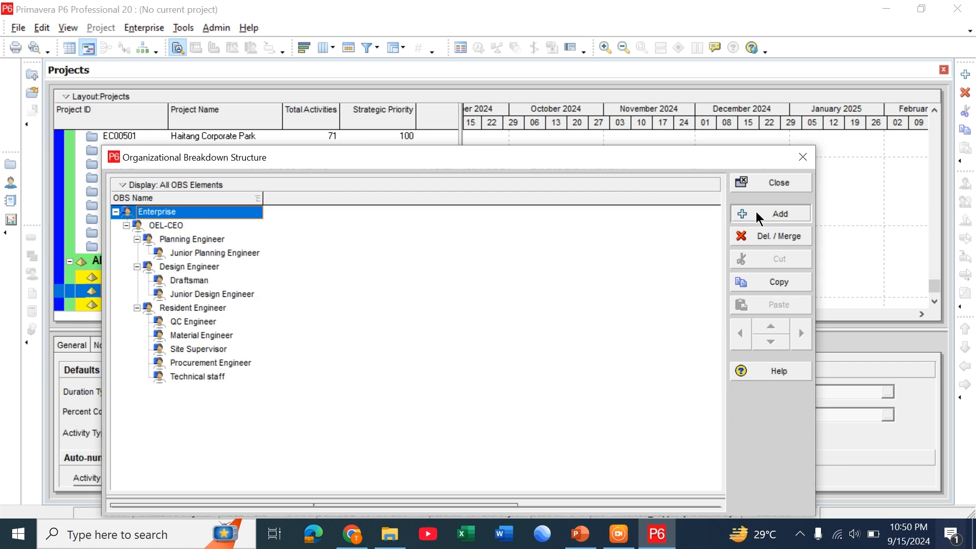
Step: Add a CEO ABC element and shift it below the OEL-CEO branch
left_click(779, 212)
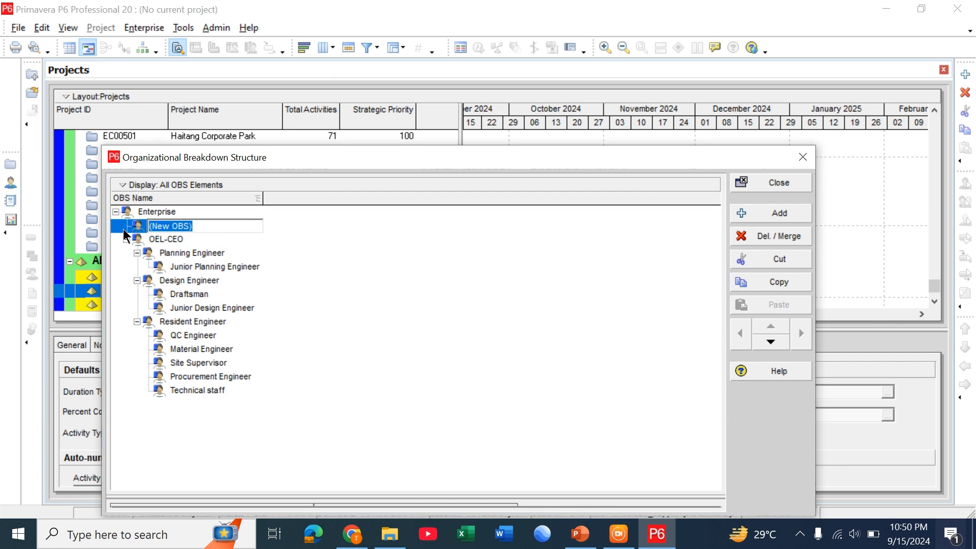
type("CEO")
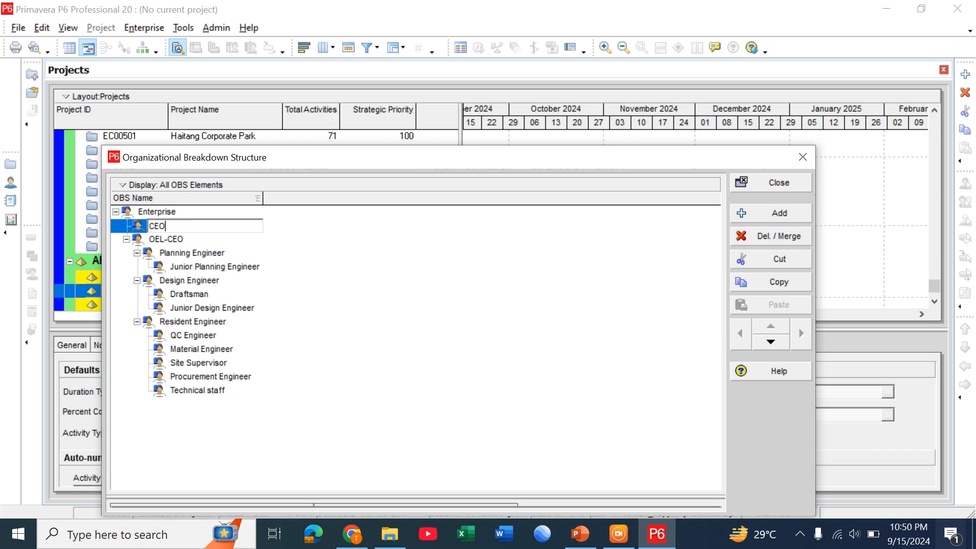
type("AB")
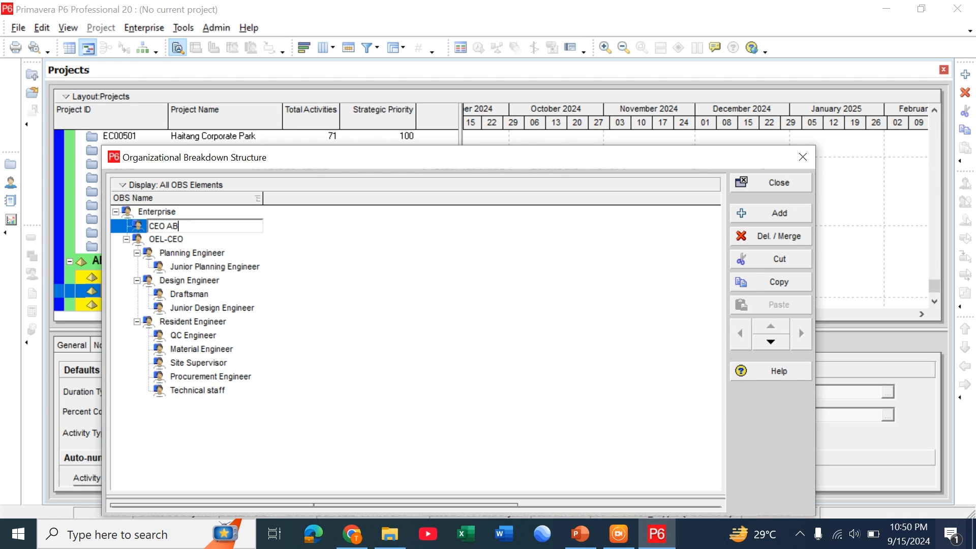
type("C")
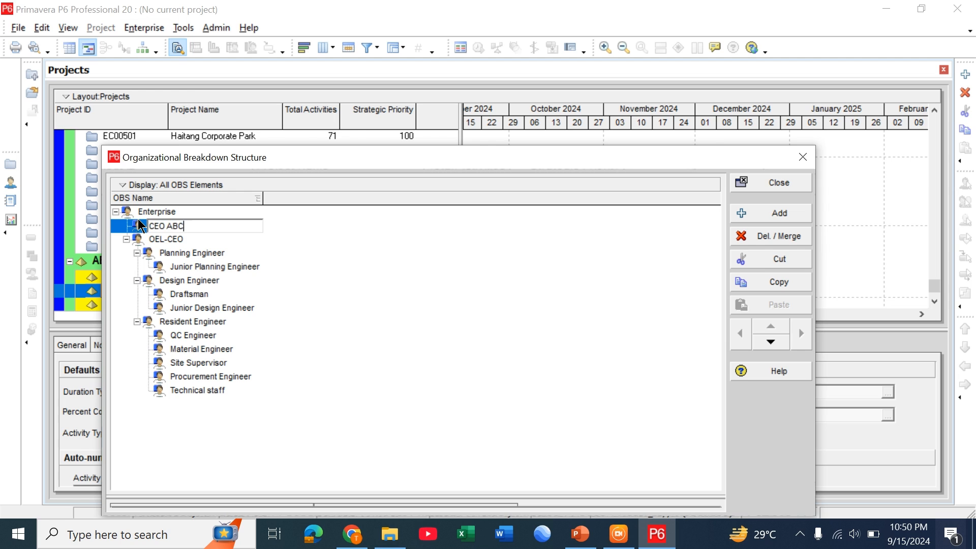
mouse_move(770, 343)
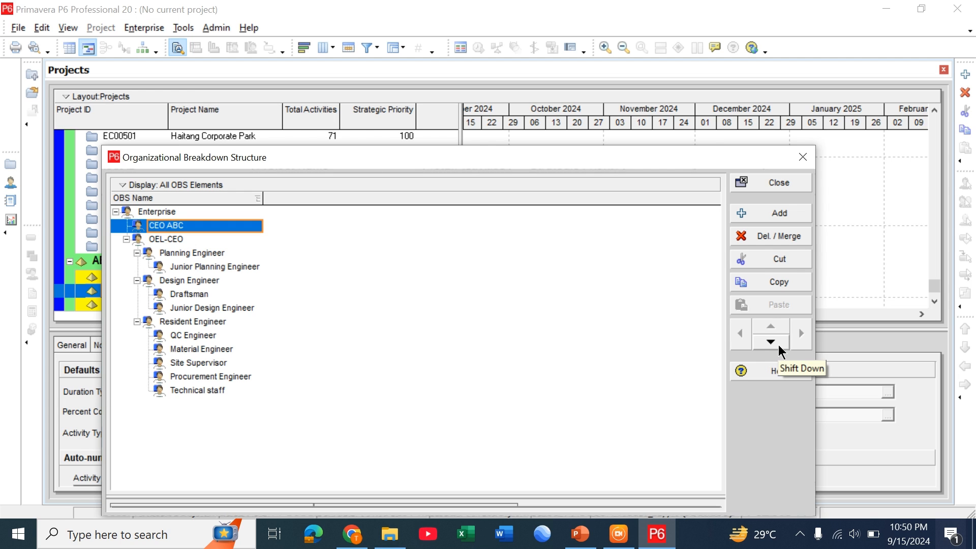
left_click(769, 341)
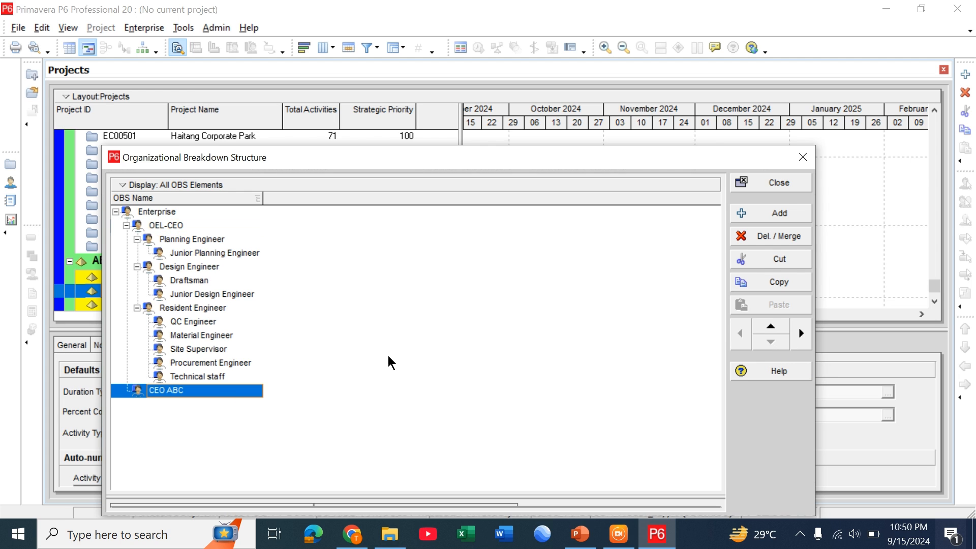
Step: Add a Project Manager element after CEO ABC
left_click(778, 212)
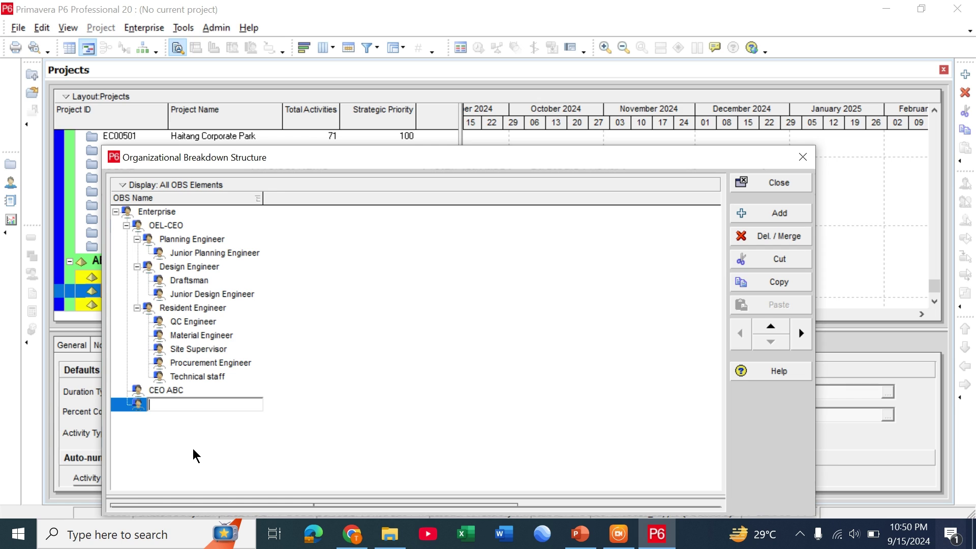
type("P")
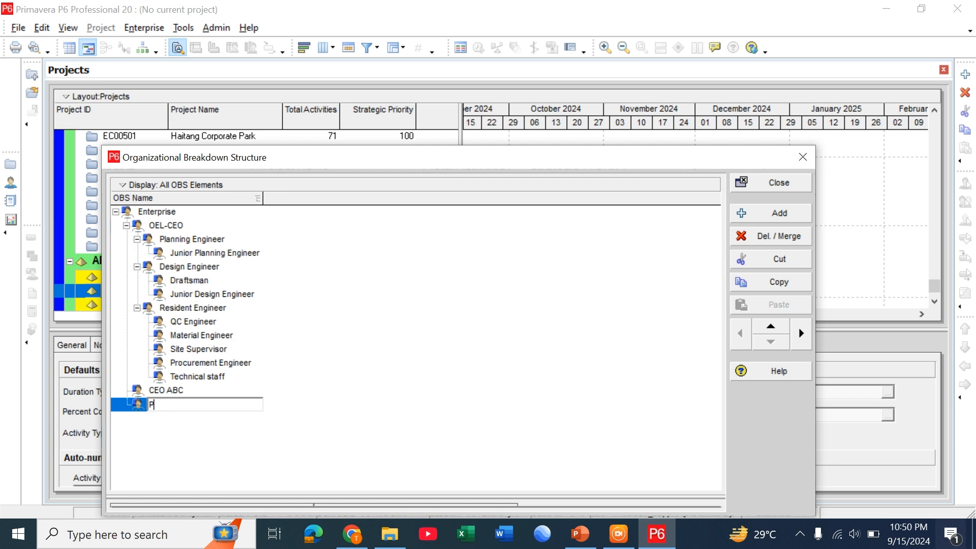
type("roject")
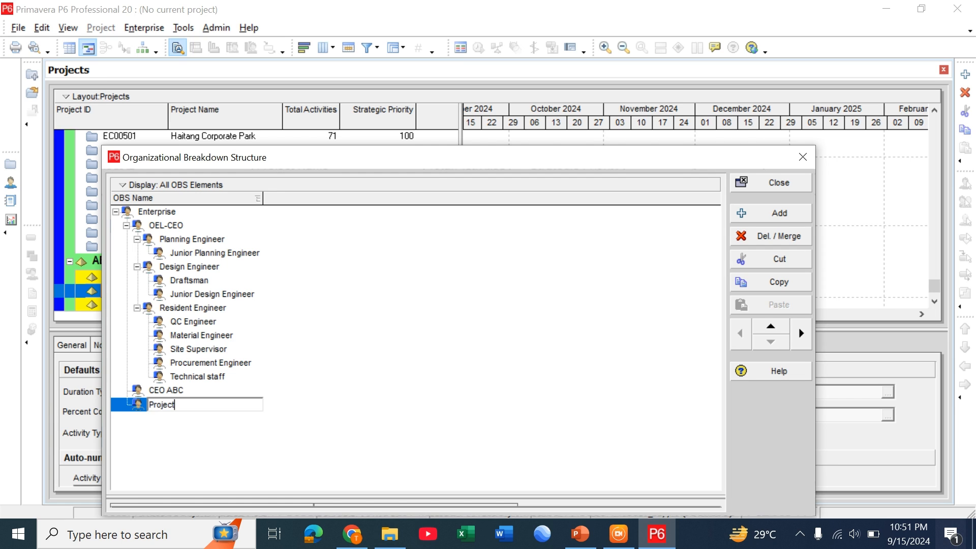
type("Manager")
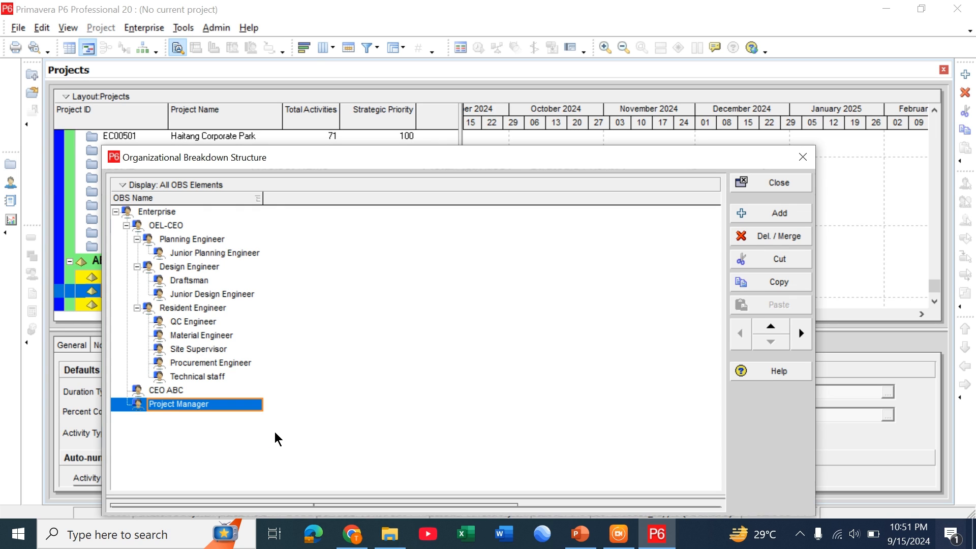
mouse_move(777, 213)
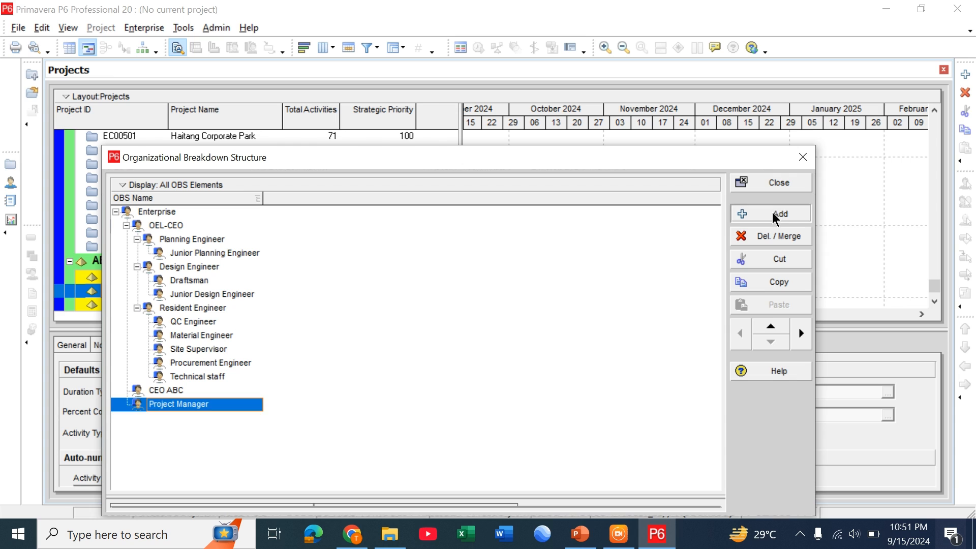
Step: Add a Project Engineer element after Project Manager
left_click(777, 212)
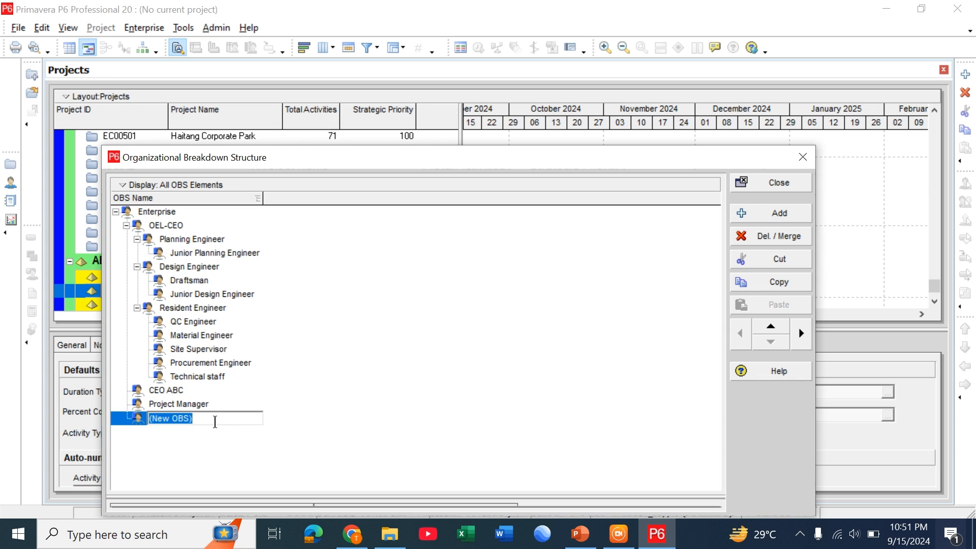
type("Project Engineer")
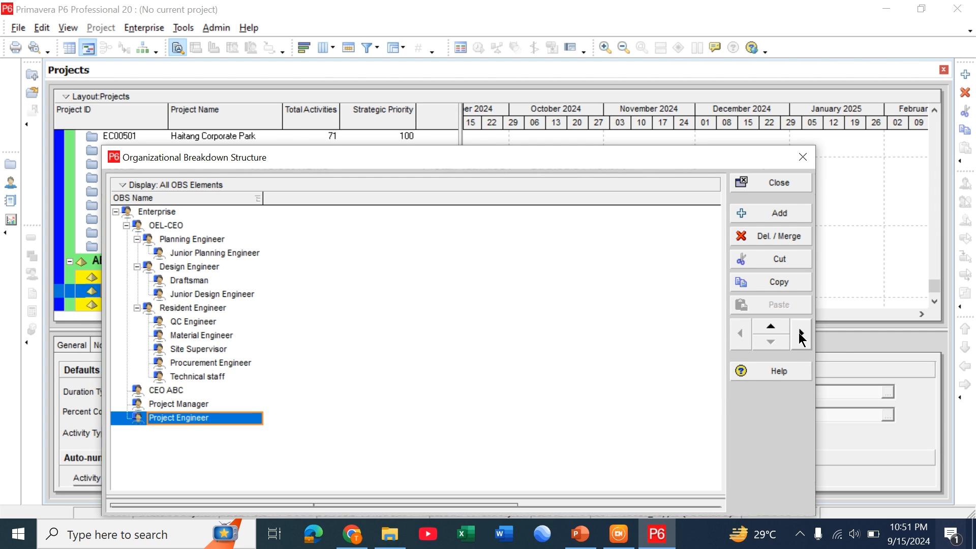
mouse_move(801, 336)
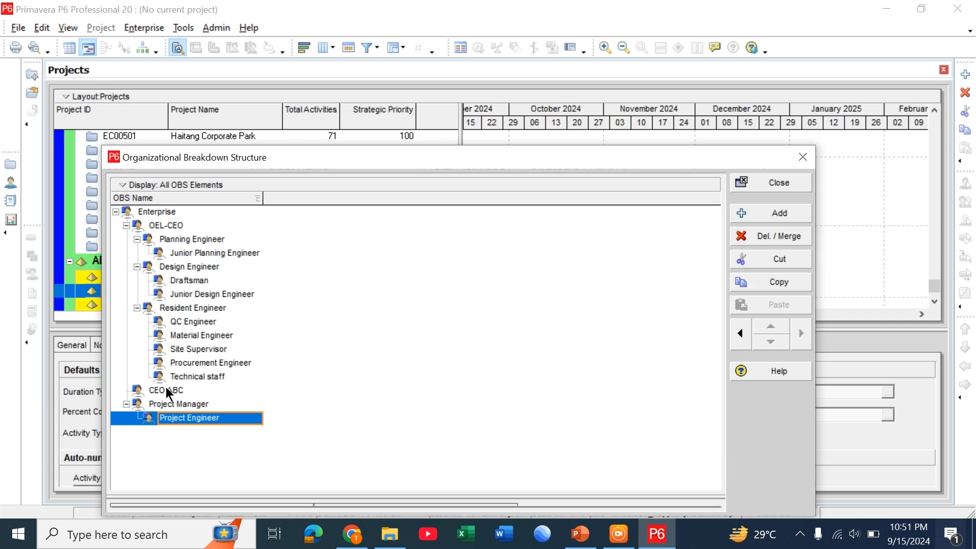
mouse_move(174, 418)
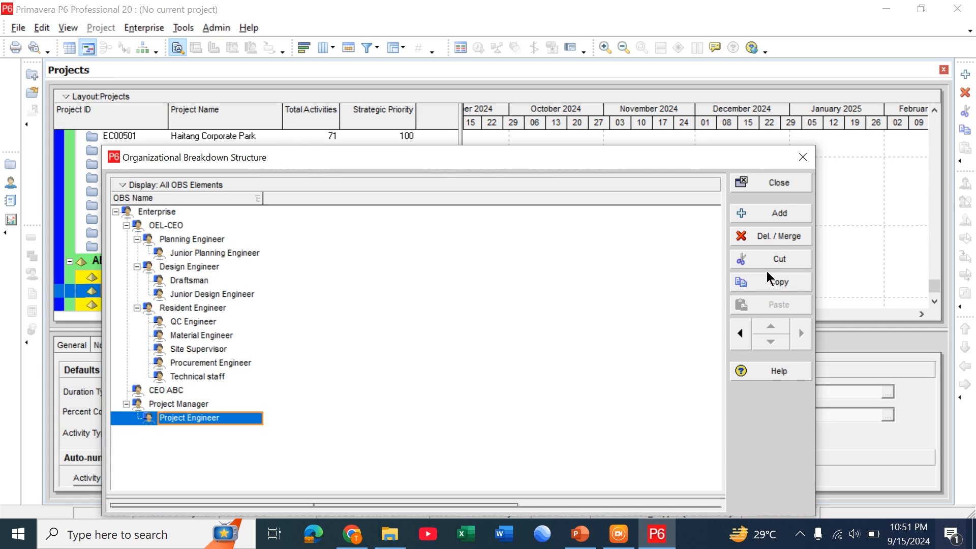
Step: Add a Resident Engineer-1 element under Project Manager beside Project Engineer
left_click(777, 212)
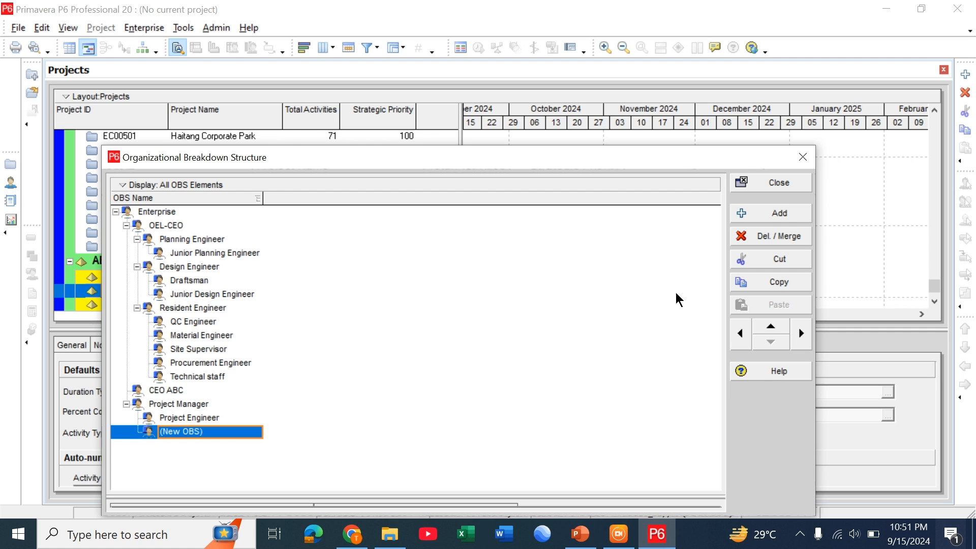
double_click(182, 431)
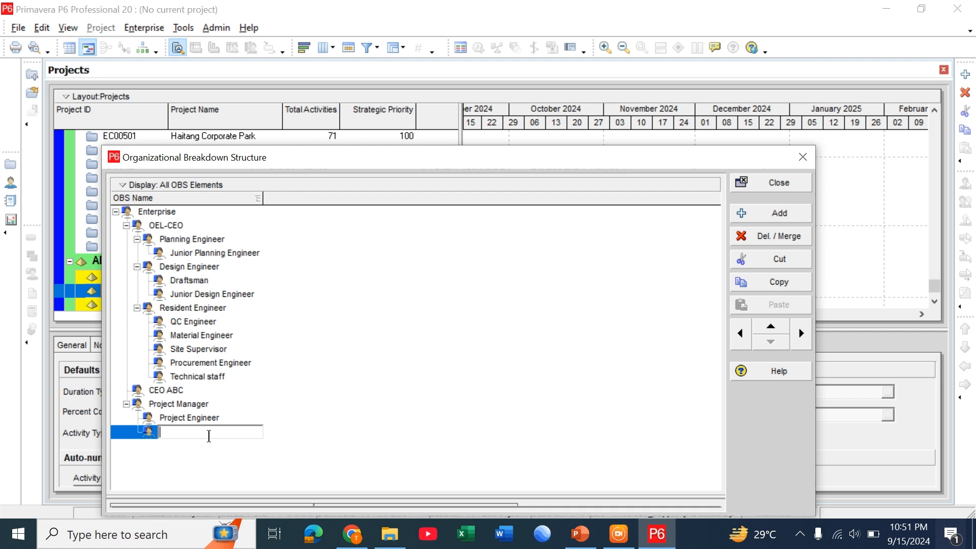
type("Resident Engineer-1")
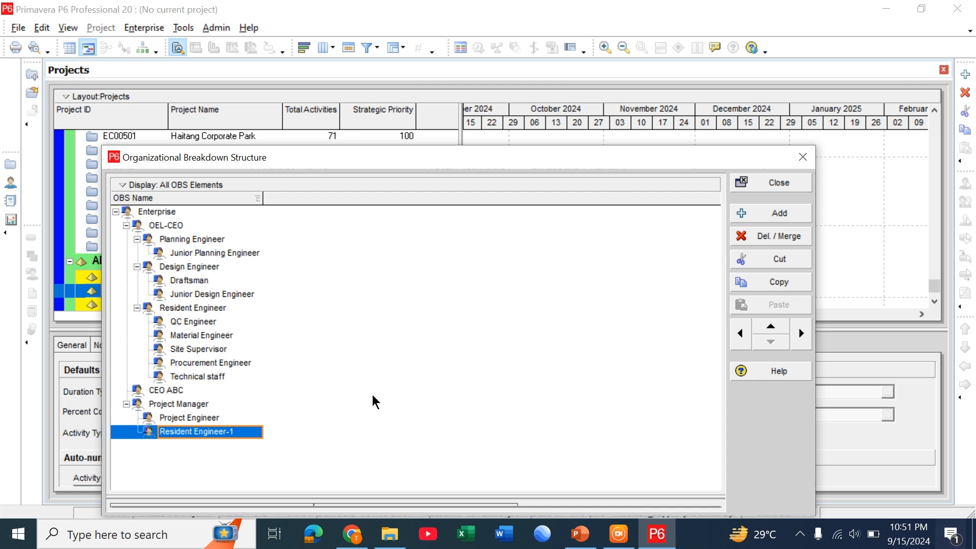
mouse_move(293, 442)
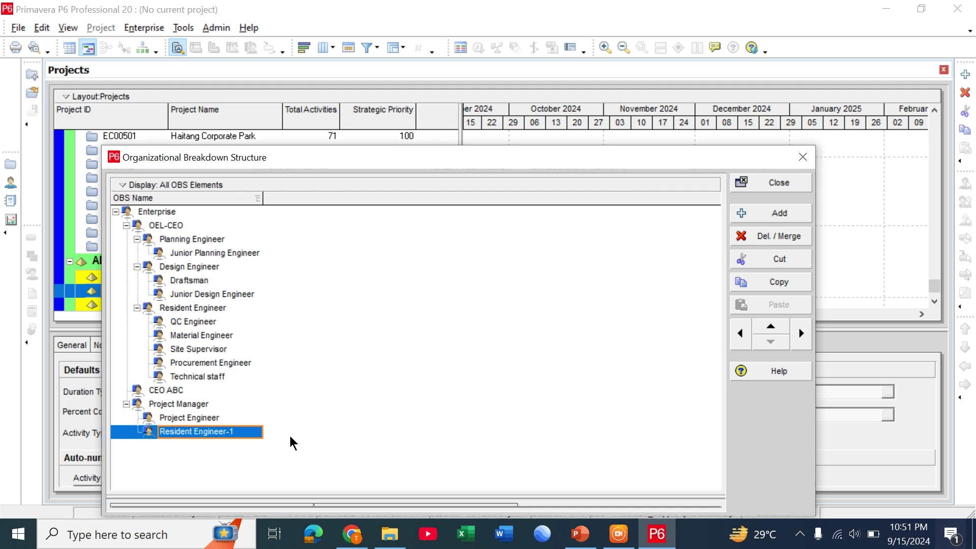